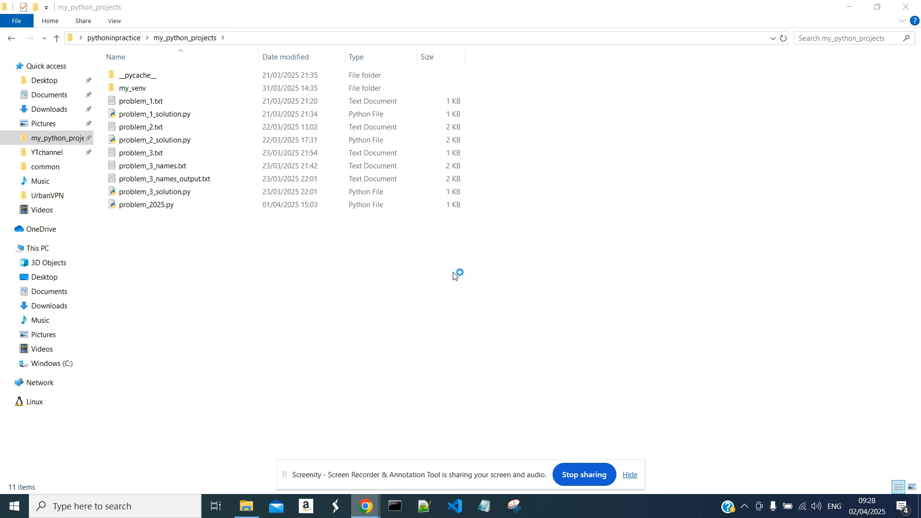
{"action": "mouse_move", "coordinate": [454, 276]}
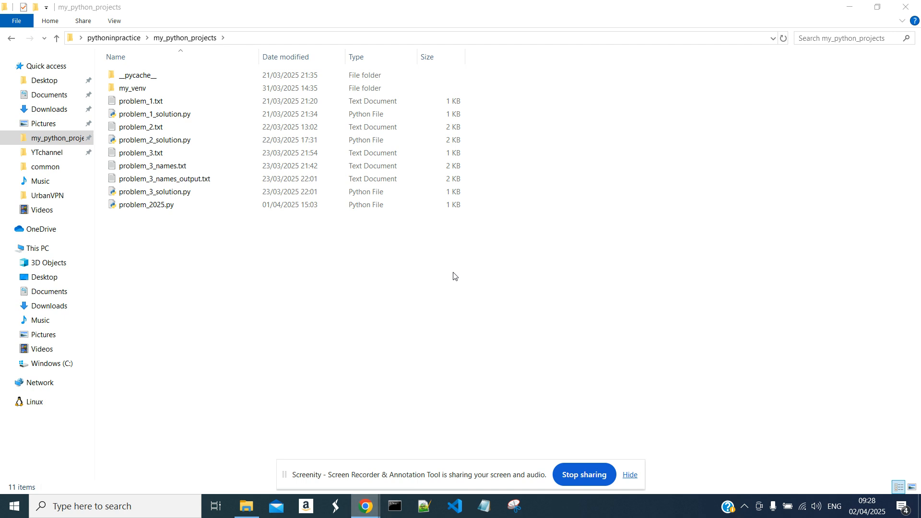
{"action": "mouse_move", "coordinate": [363, 457]}
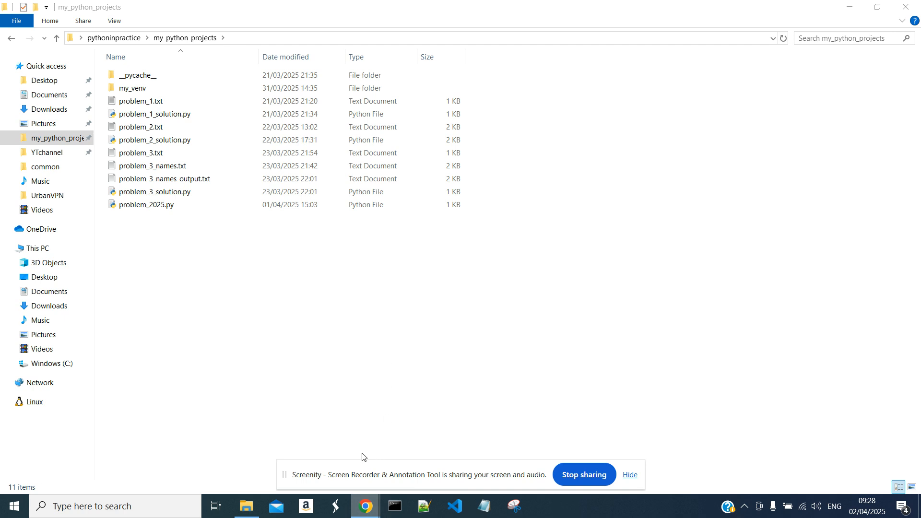
{"action": "mouse_move", "coordinate": [394, 413]}
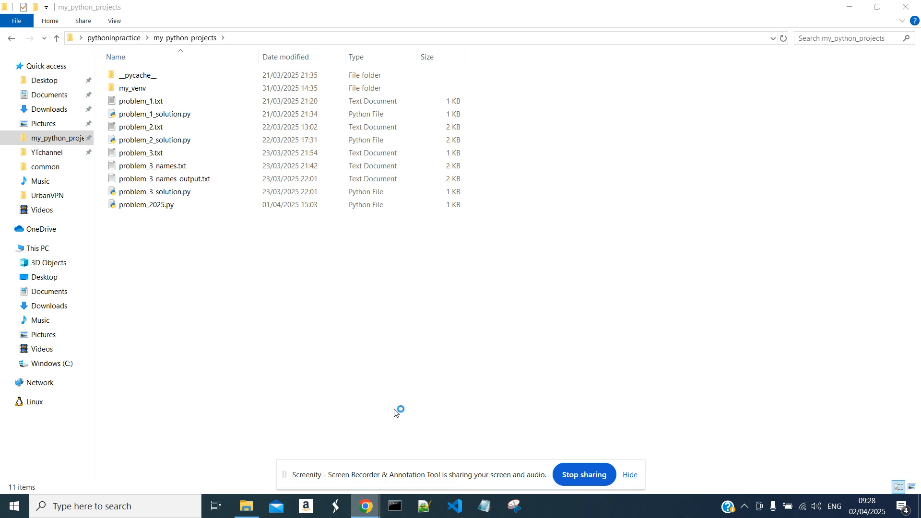
{"action": "mouse_move", "coordinate": [394, 413]}
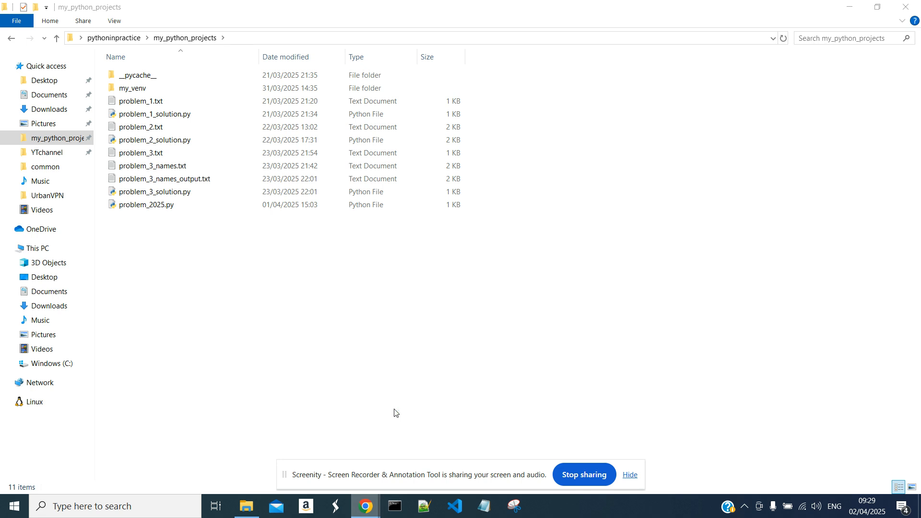
{"action": "mouse_move", "coordinate": [383, 420]}
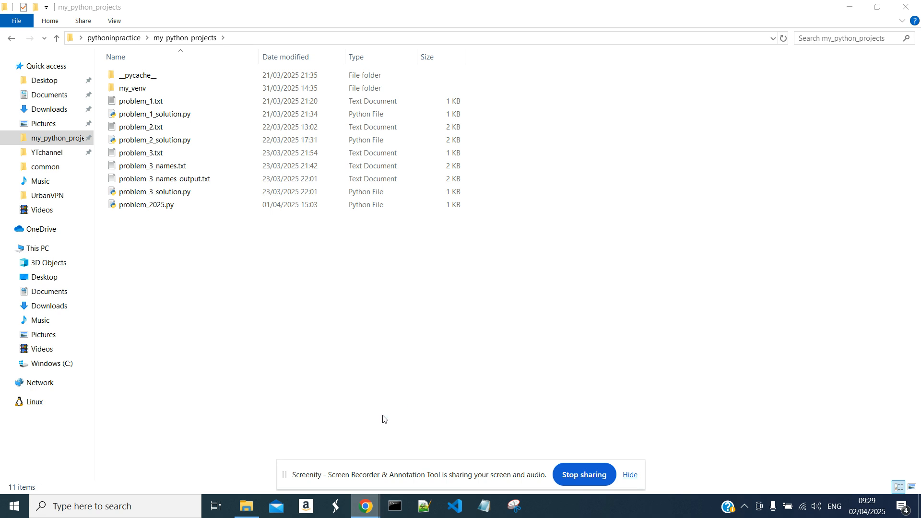
{"action": "mouse_move", "coordinate": [345, 446]}
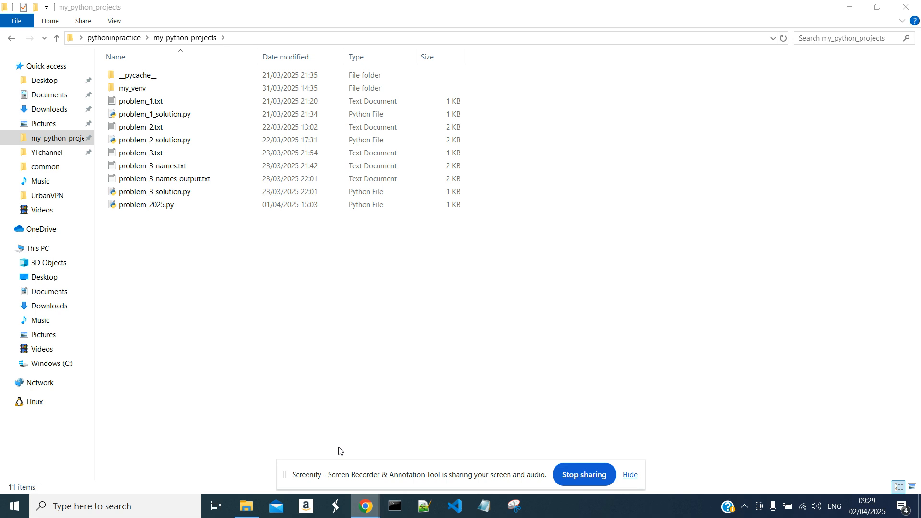
{"action": "mouse_move", "coordinate": [364, 506]}
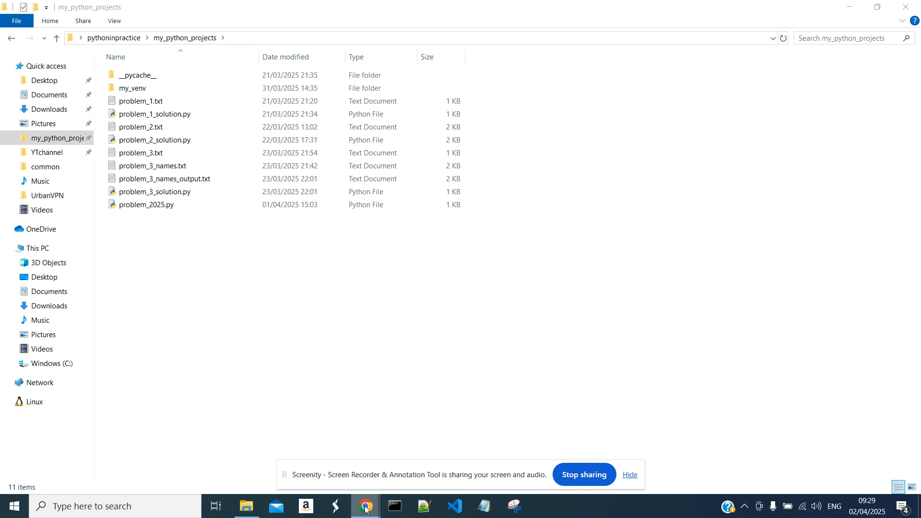
Bring Google Chrome to the front to search for project euler
{"action": "left_click", "coordinate": [364, 506]}
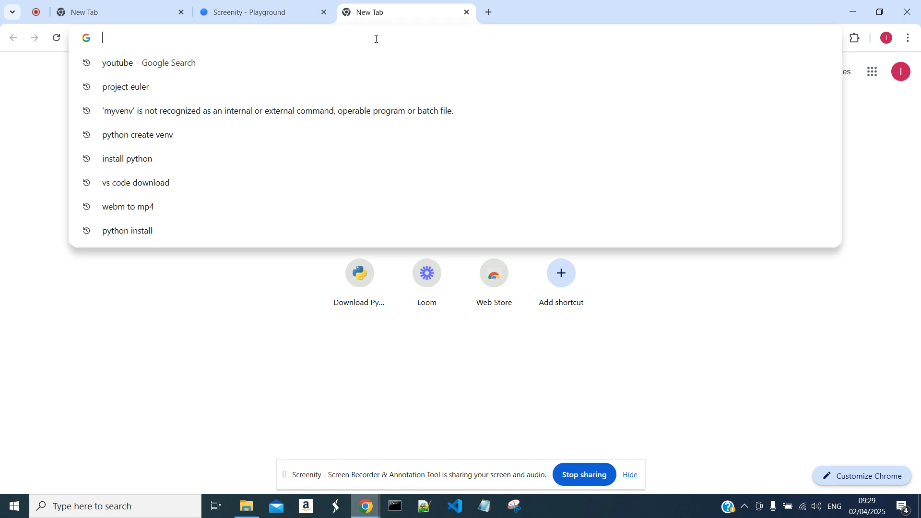
{"action": "mouse_move", "coordinate": [262, 300]}
{"action": "type", "text": "project euler"}
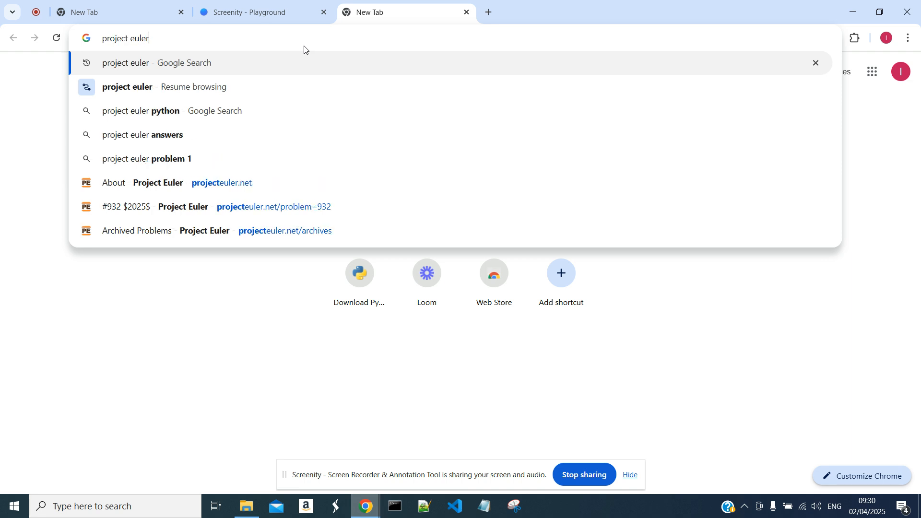
Open the Project Euler site and browse its Archives table of problems
{"action": "left_click", "coordinate": [177, 182]}
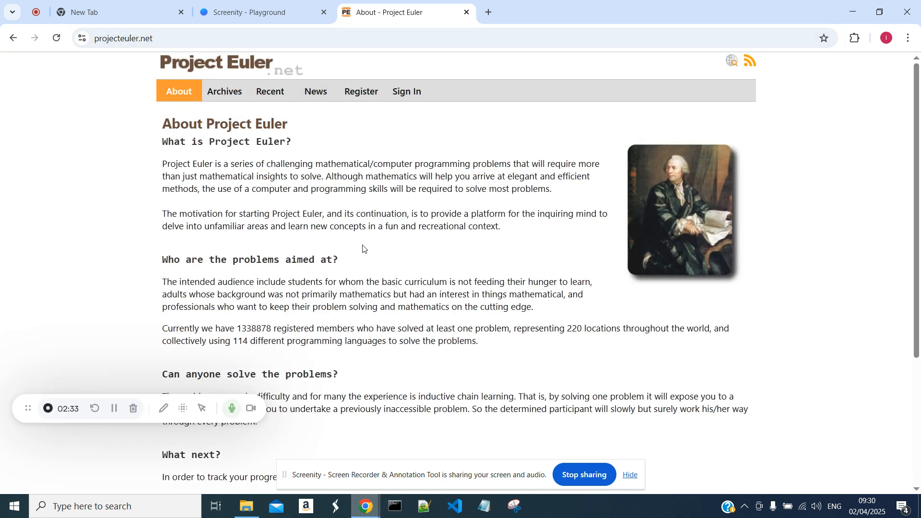
{"action": "mouse_move", "coordinate": [405, 91]}
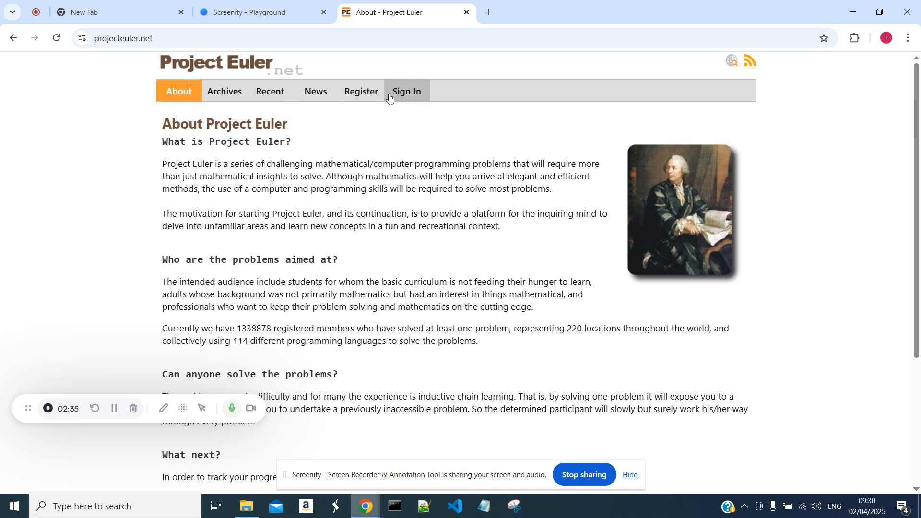
{"action": "left_click", "coordinate": [224, 91]}
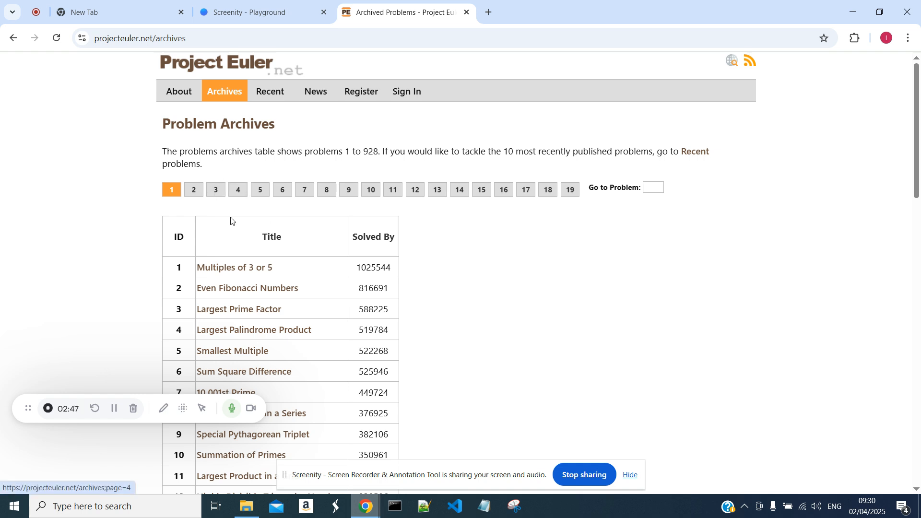
{"action": "mouse_move", "coordinate": [279, 108]}
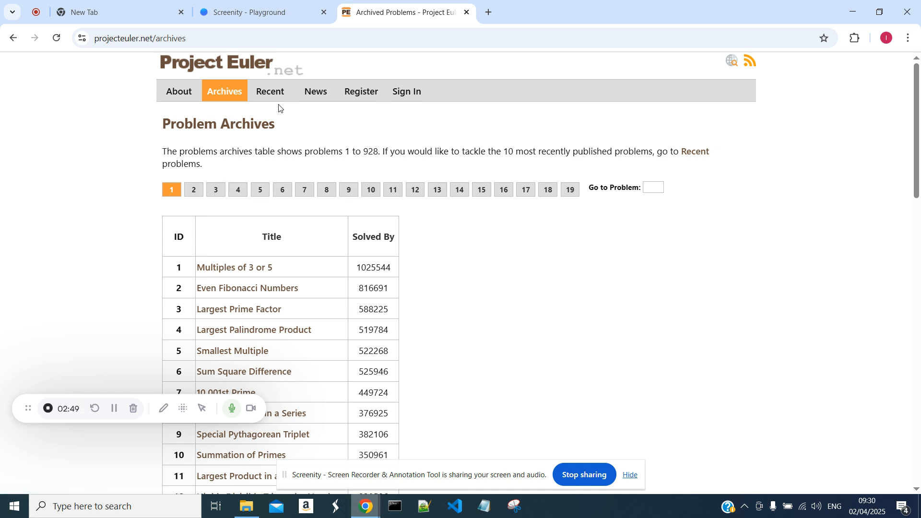
{"action": "mouse_move", "coordinate": [305, 240]}
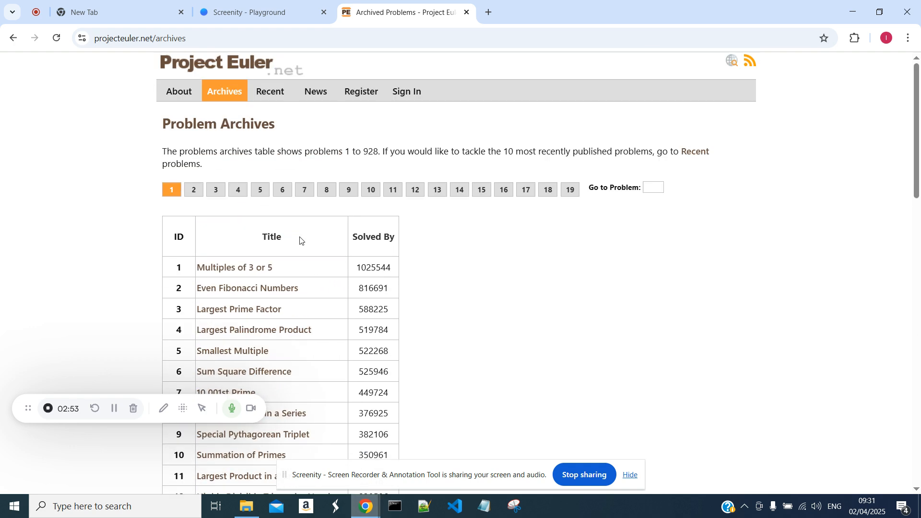
{"action": "scroll", "scroll_direction": "down", "scroll_amount": 3}
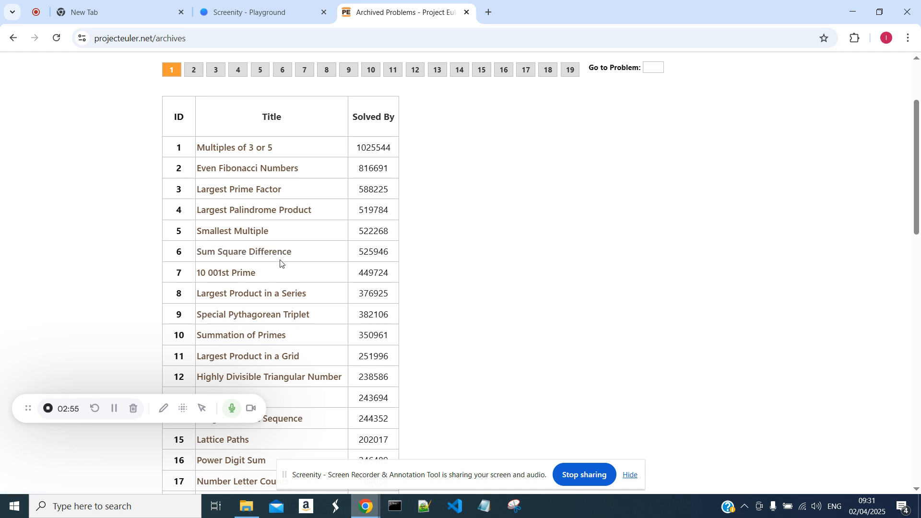
{"action": "mouse_move", "coordinate": [243, 251]}
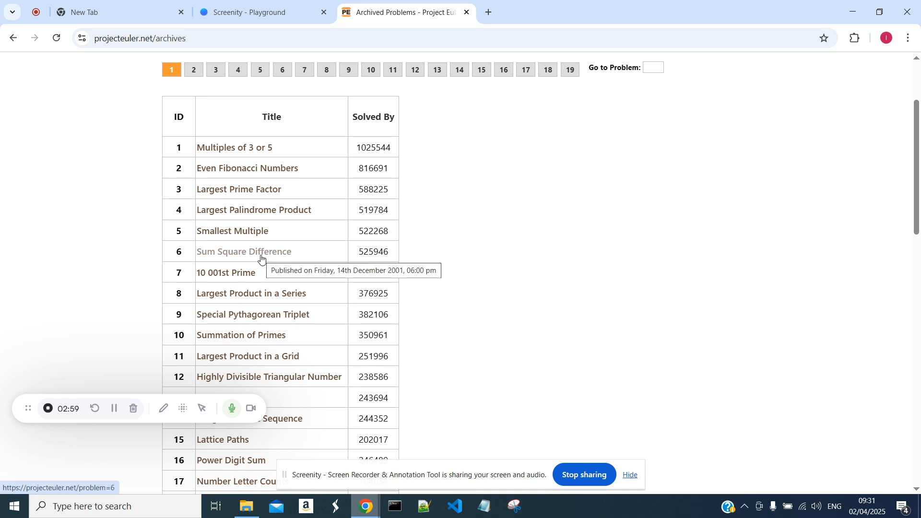
{"action": "mouse_move", "coordinate": [464, 253]}
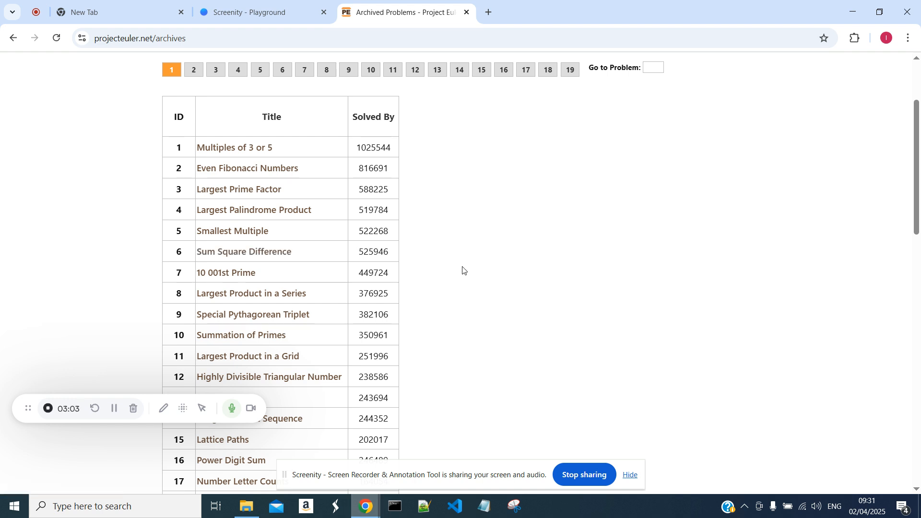
{"action": "mouse_move", "coordinate": [427, 301]}
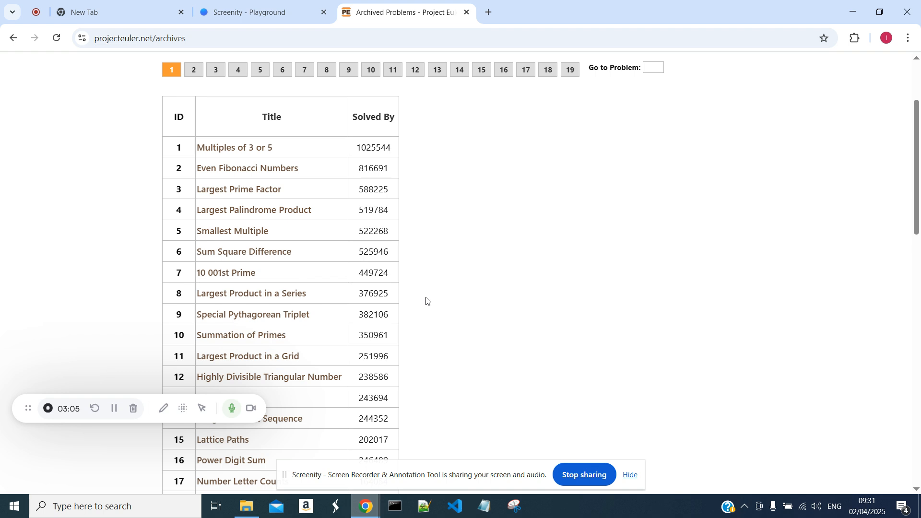
{"action": "mouse_move", "coordinate": [400, 388]}
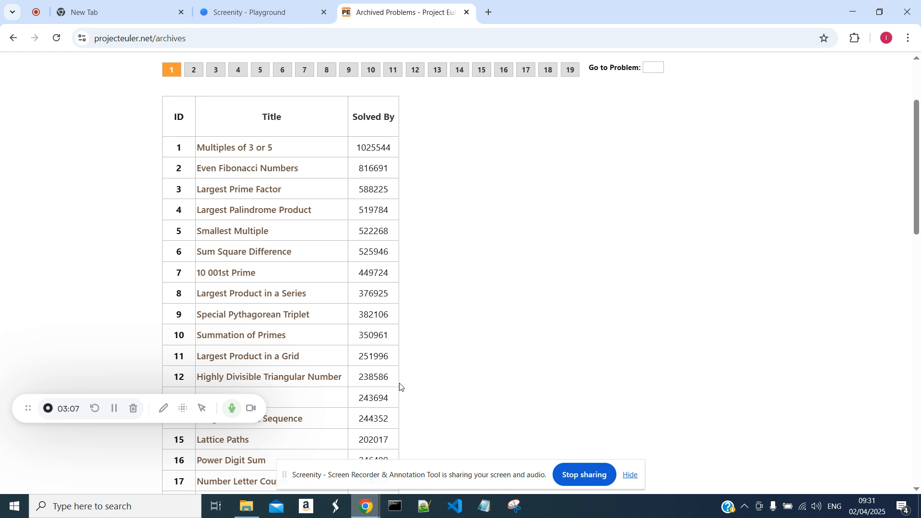
{"action": "scroll", "scroll_direction": "up", "scroll_amount": 3}
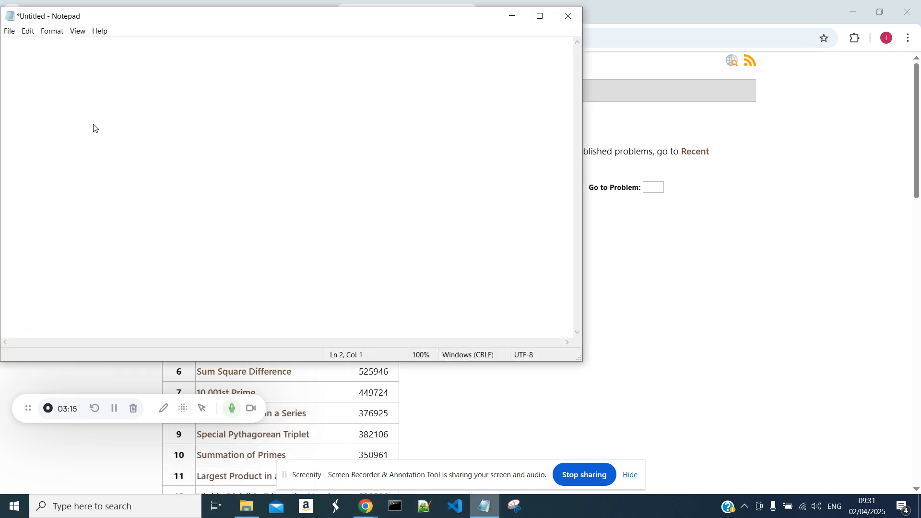
Begin the numbered list in Notepad with '1. Proje' for Project Euler
{"action": "type", "text": "1"}
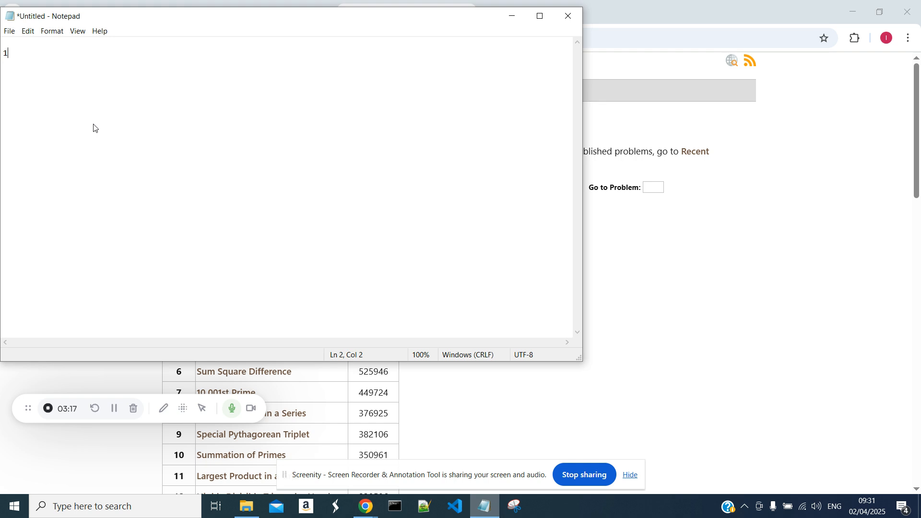
{"action": "type", "text": ". Proje"}
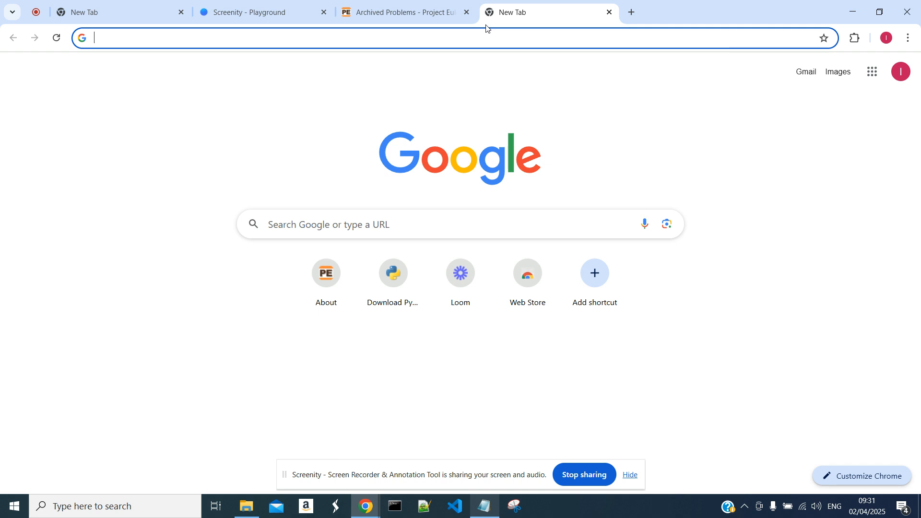
Search for w3schools in a new browser tab via the 'w3' suggestion
{"action": "type", "text": "w3"}
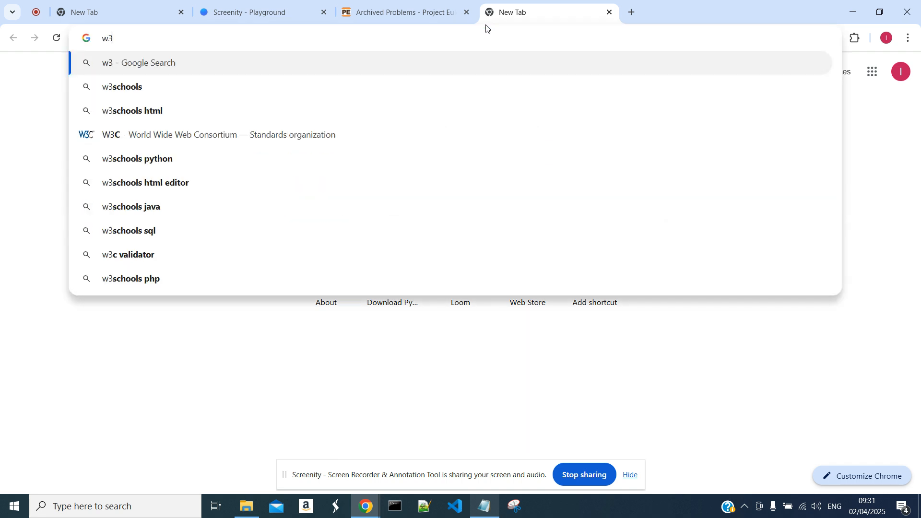
{"action": "left_click", "coordinate": [122, 86]}
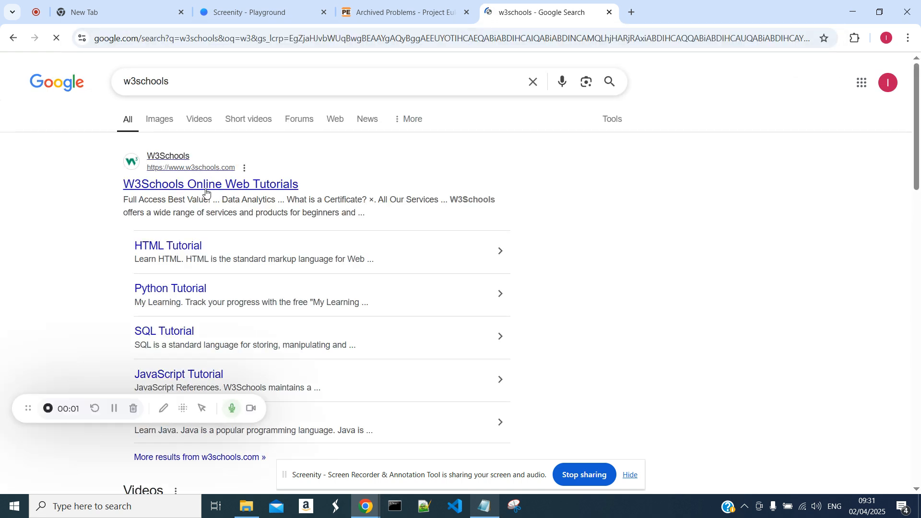
{"action": "left_click", "coordinate": [210, 184]}
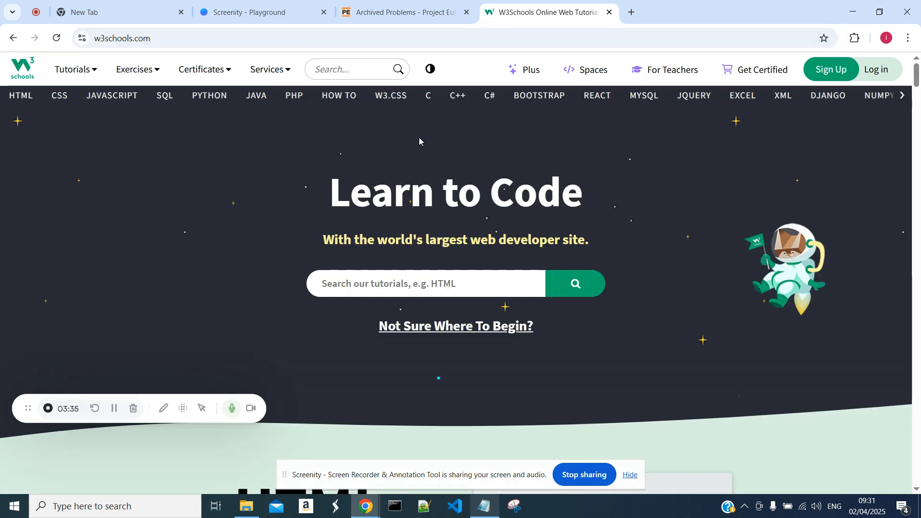
{"action": "mouse_move", "coordinate": [209, 95]}
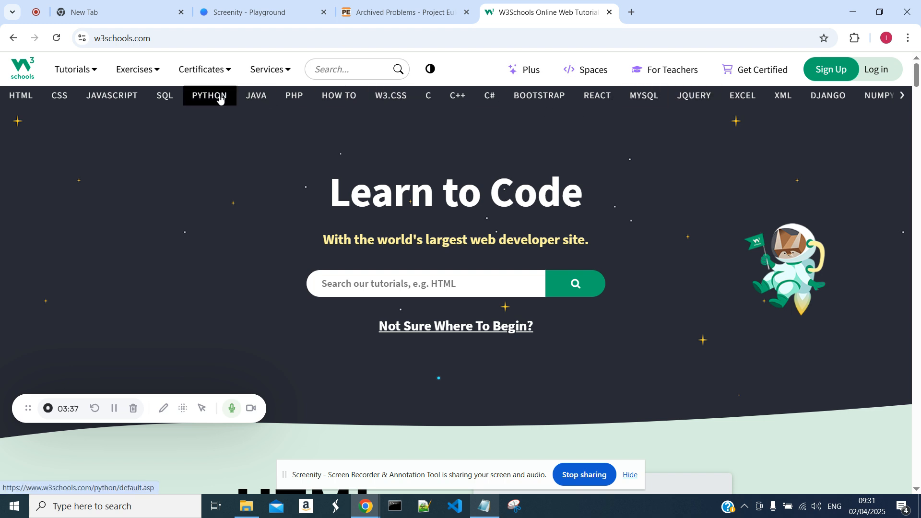
{"action": "left_click", "coordinate": [209, 95]}
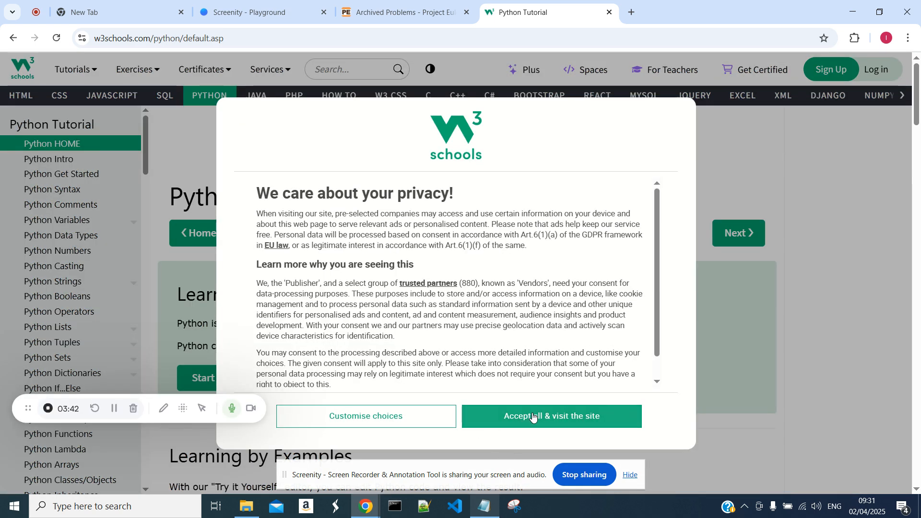
{"action": "left_click", "coordinate": [551, 415]}
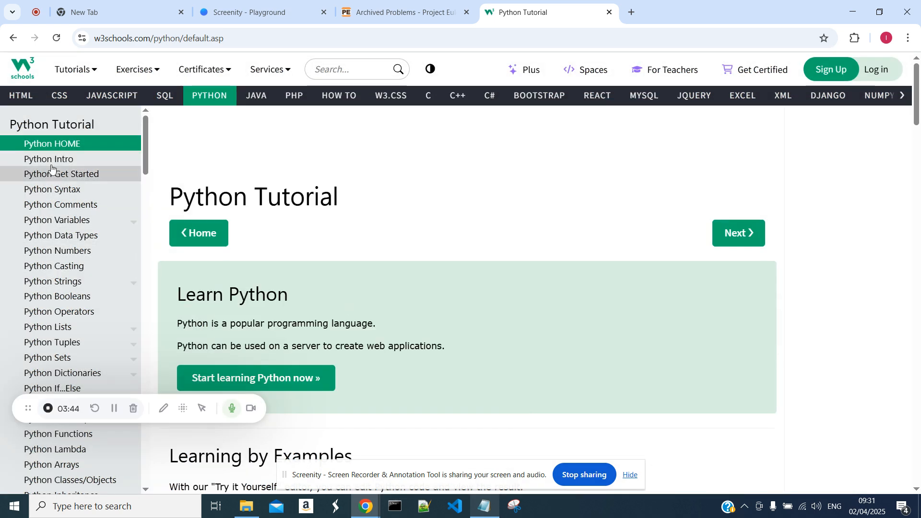
{"action": "scroll", "scroll_direction": "down", "scroll_amount": 3}
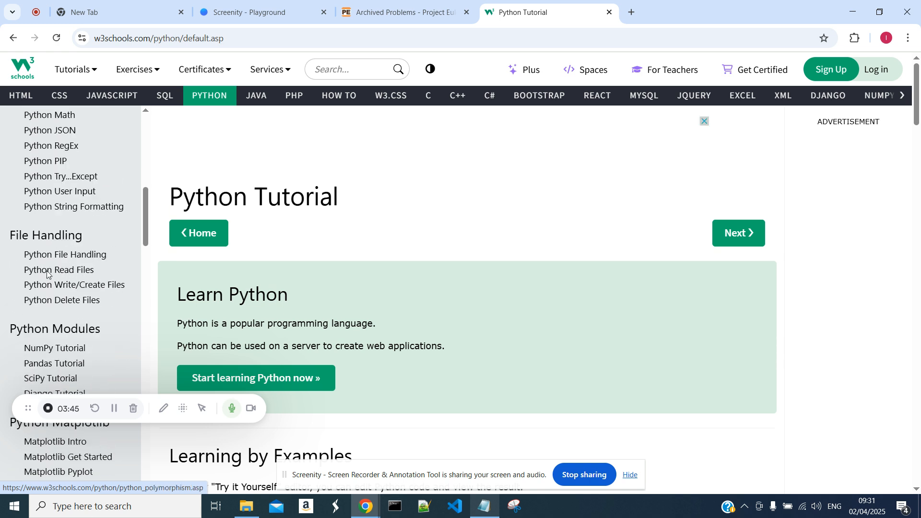
{"action": "scroll", "scroll_direction": "up", "scroll_amount": 3}
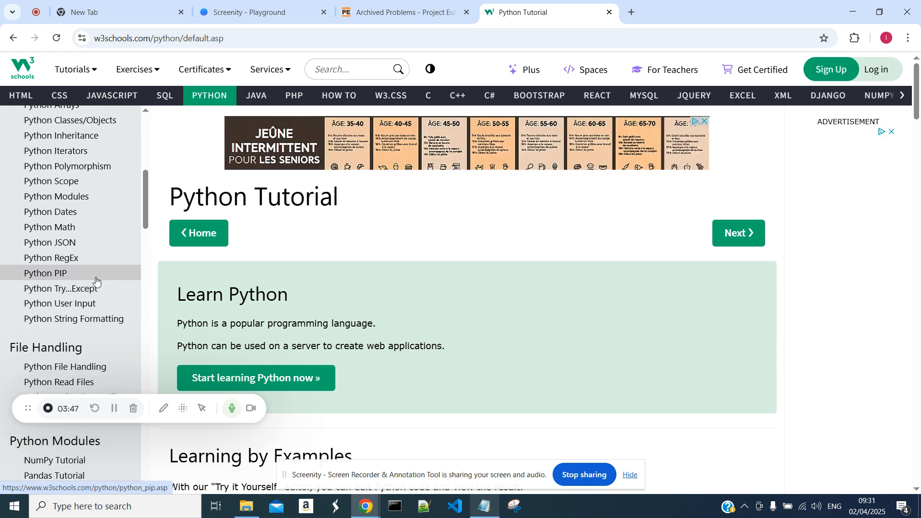
{"action": "scroll", "scroll_direction": "up", "scroll_amount": 3}
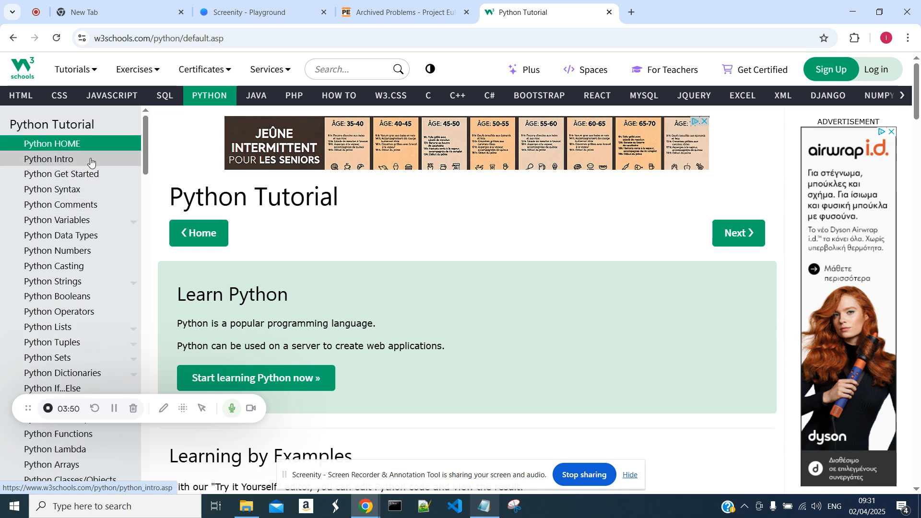
{"action": "mouse_move", "coordinate": [74, 327]}
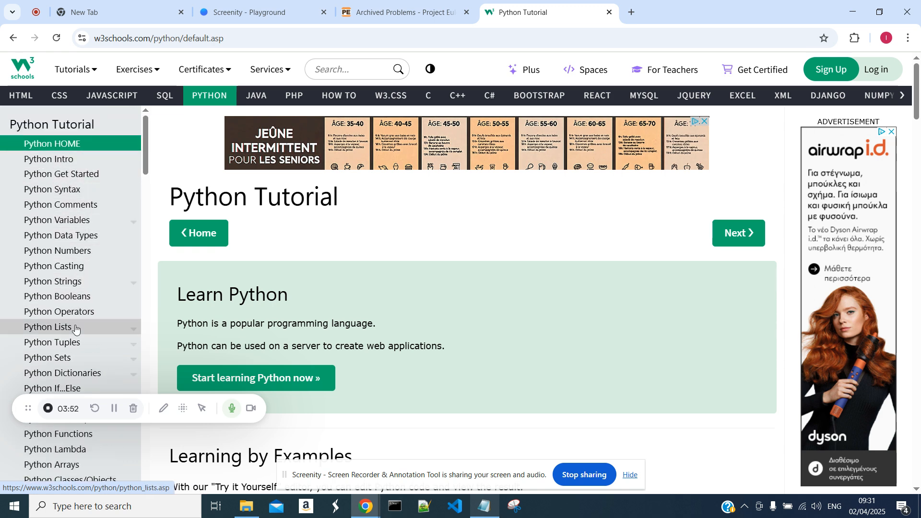
{"action": "mouse_move", "coordinate": [72, 384]}
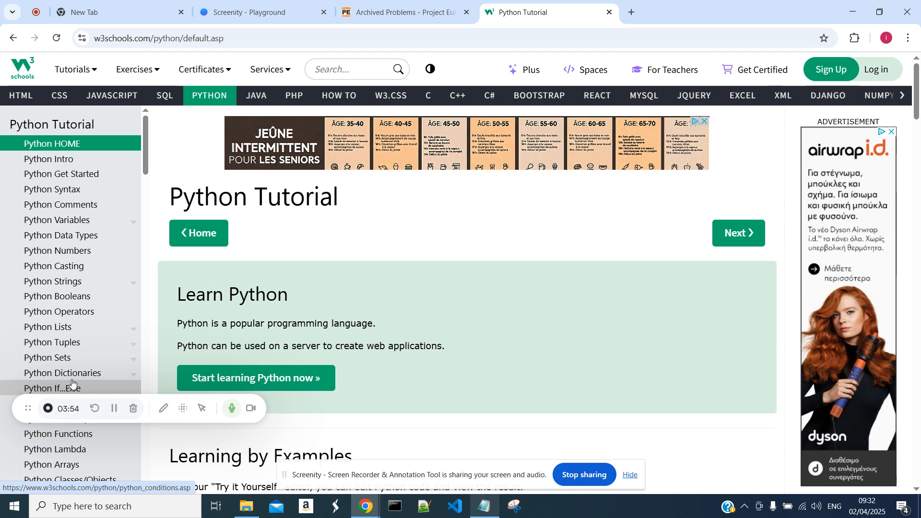
{"action": "mouse_move", "coordinate": [245, 236]}
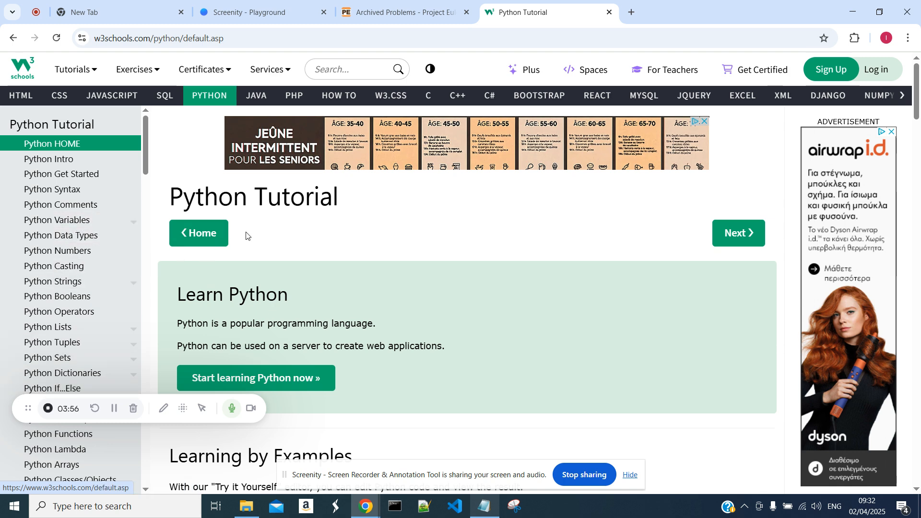
{"action": "mouse_move", "coordinate": [514, 112]}
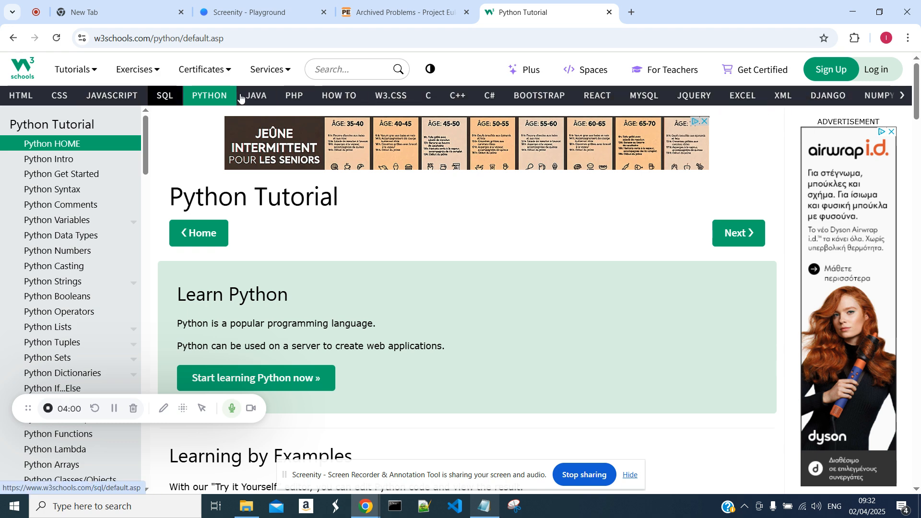
{"action": "mouse_move", "coordinate": [61, 174]}
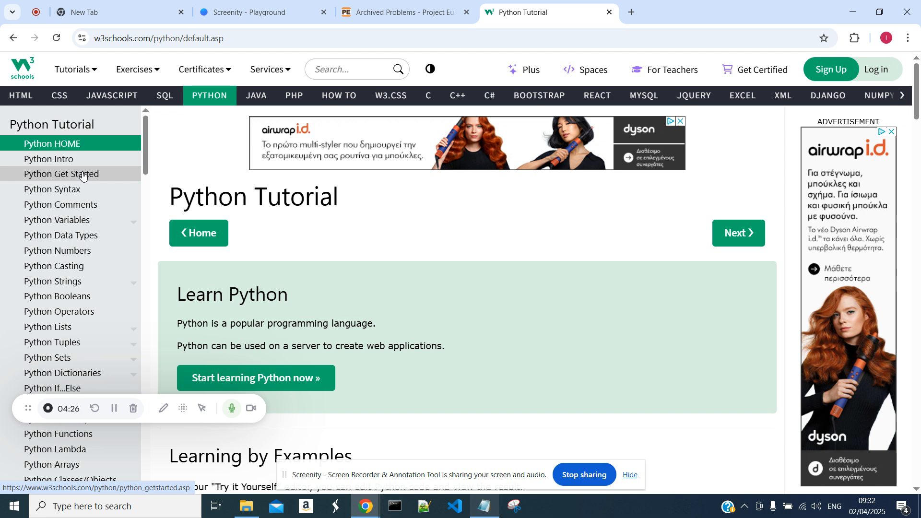
{"action": "mouse_move", "coordinate": [99, 182]}
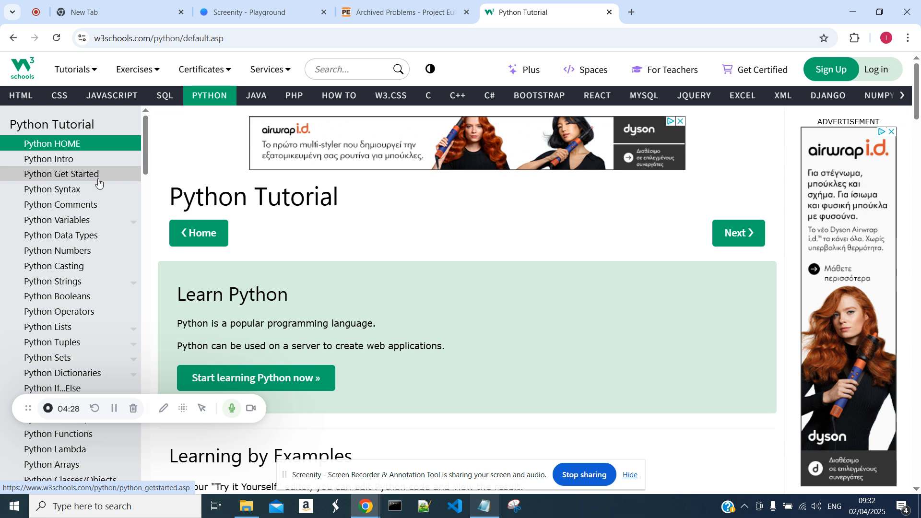
{"action": "mouse_move", "coordinate": [175, 197]}
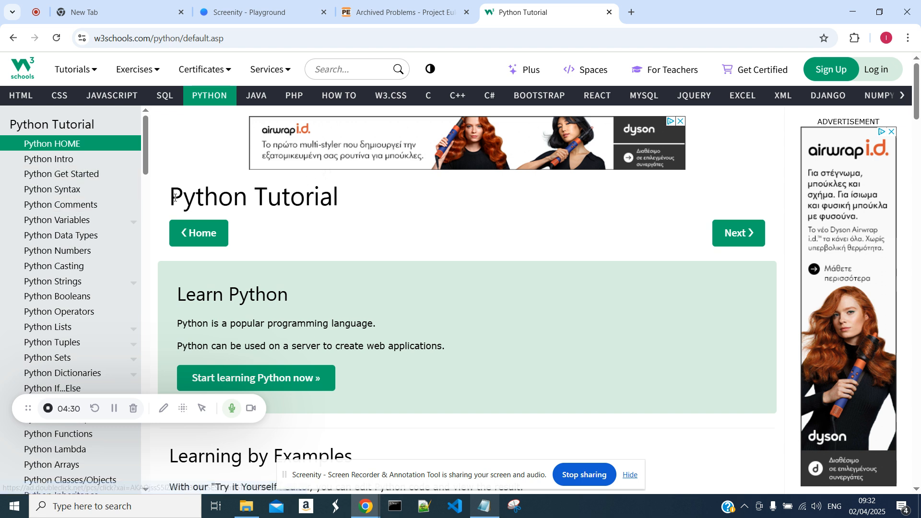
{"action": "mouse_move", "coordinate": [142, 183]}
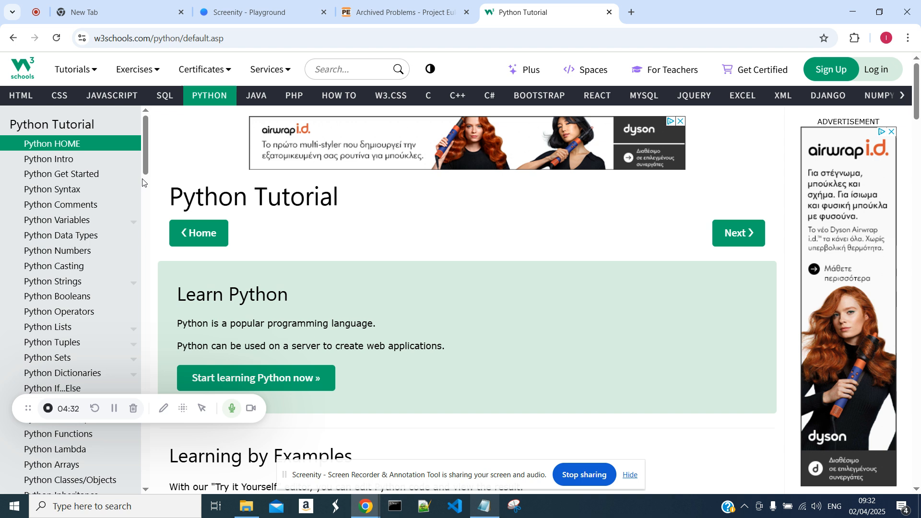
{"action": "mouse_move", "coordinate": [156, 185]}
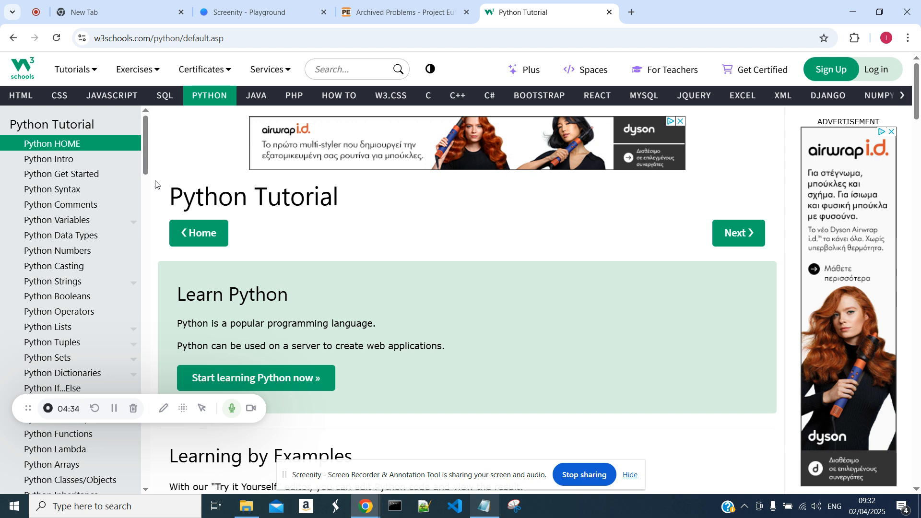
{"action": "mouse_move", "coordinate": [470, 493]}
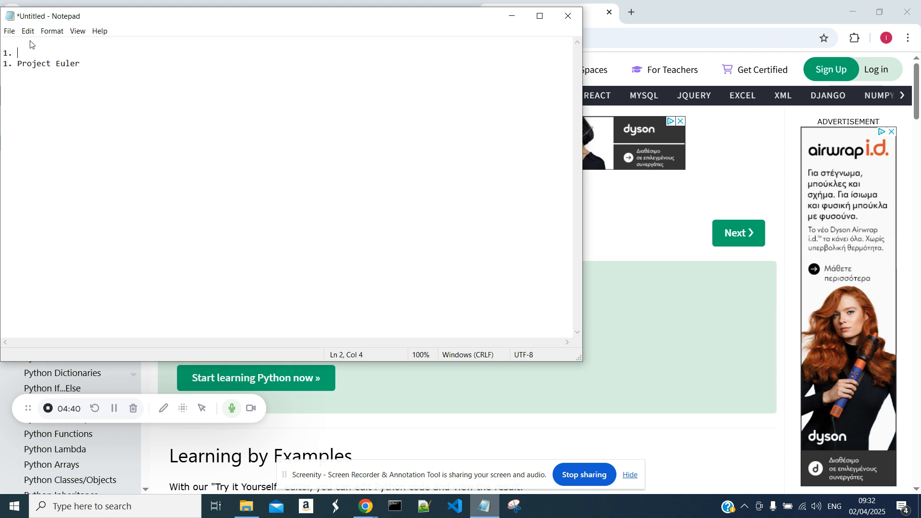
Enter 'W3schools' as step 1, leaving Project Euler as step 2, and start item '3.'
{"action": "type", "text": "W3scho"}
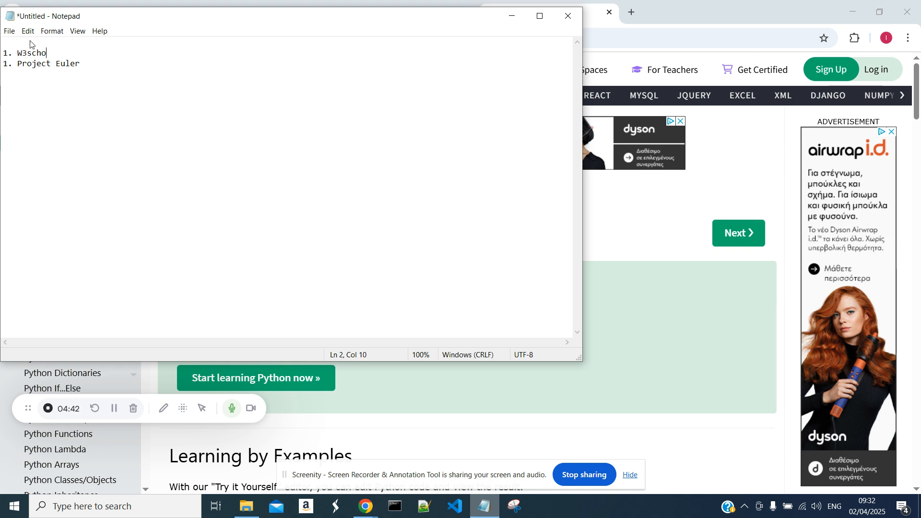
{"action": "type", "text": "ols"}
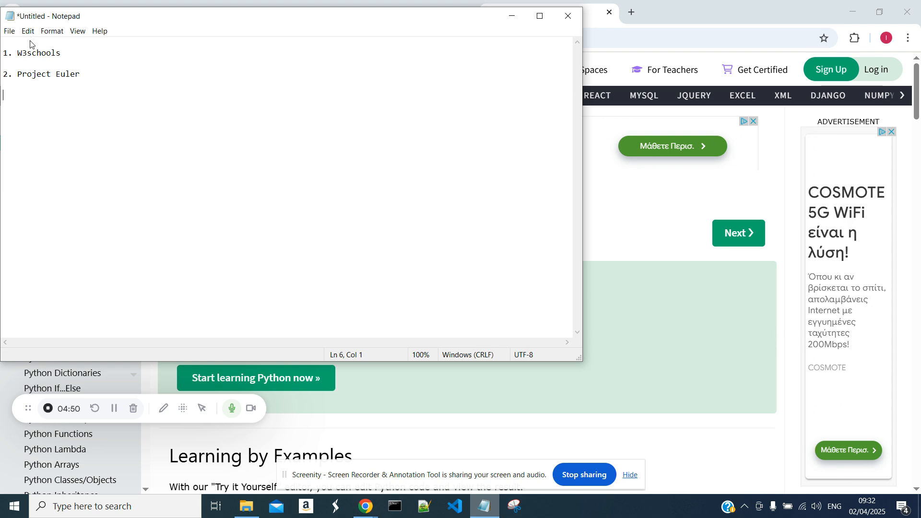
{"action": "type", "text": "3."}
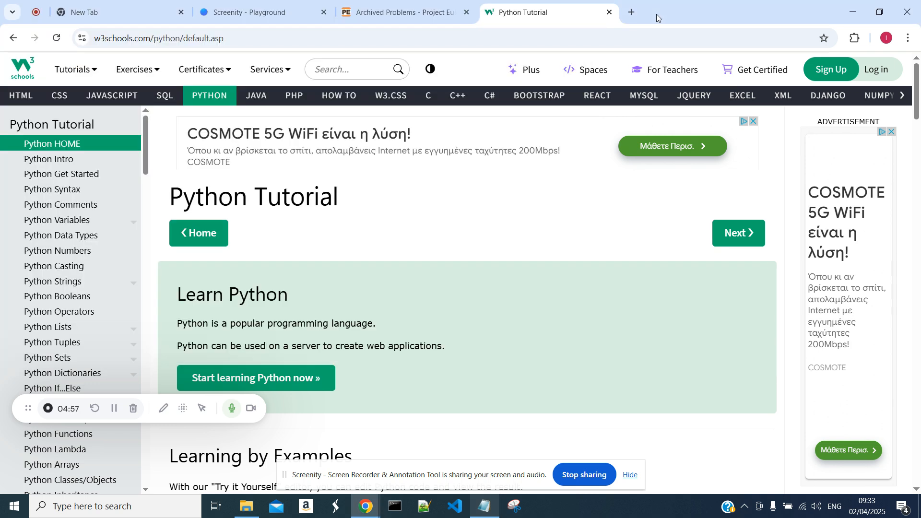
{"action": "mouse_move", "coordinate": [632, 12]}
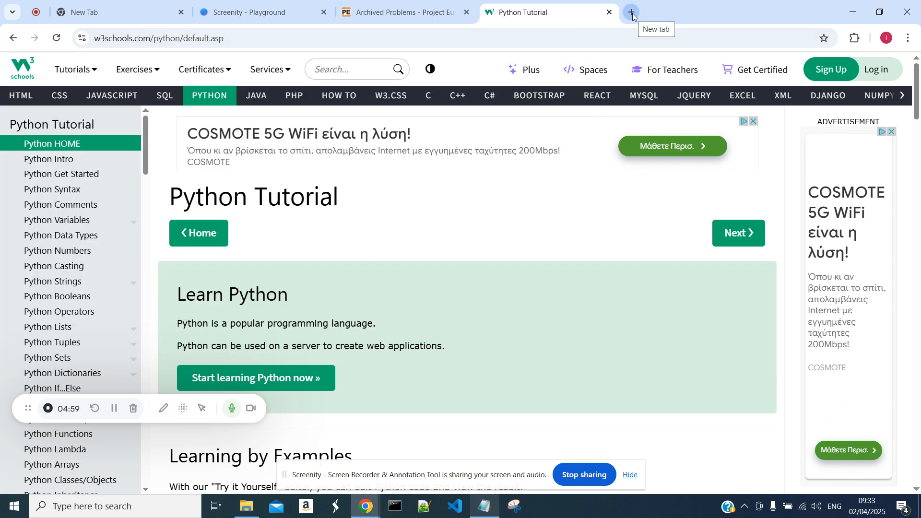
Search 'stack overflow' in a new tab and open stackoverflow.com from the results
{"action": "left_click", "coordinate": [632, 11]}
{"action": "type", "text": "stack"}
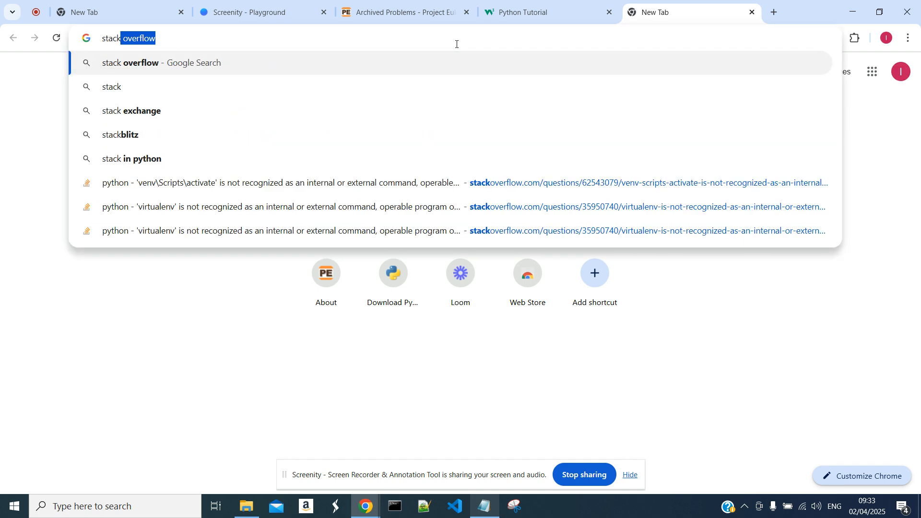
{"action": "key", "text": "Return"}
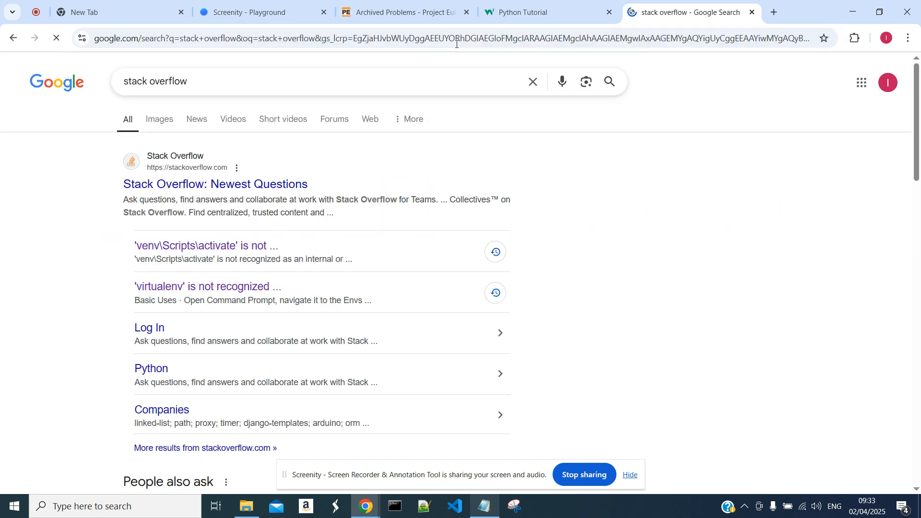
{"action": "left_click", "coordinate": [213, 184]}
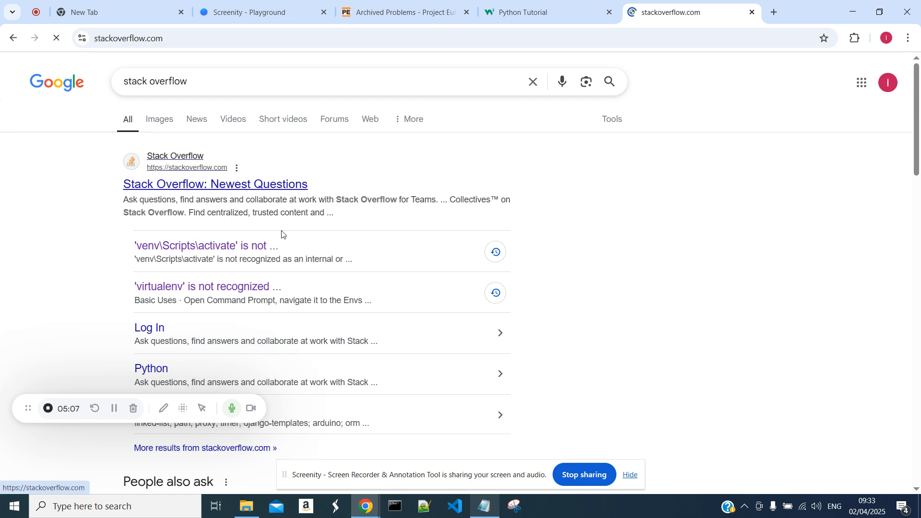
{"action": "left_click", "coordinate": [214, 184]}
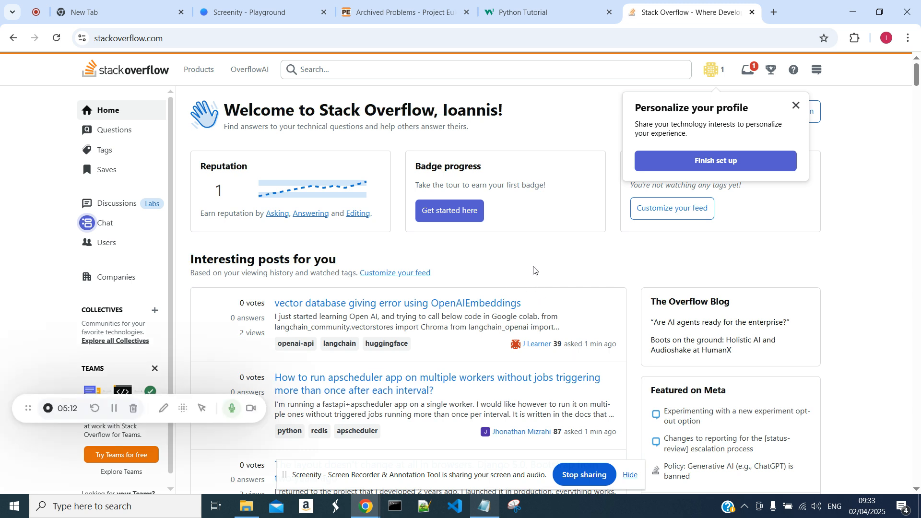
{"action": "mouse_move", "coordinate": [487, 299]}
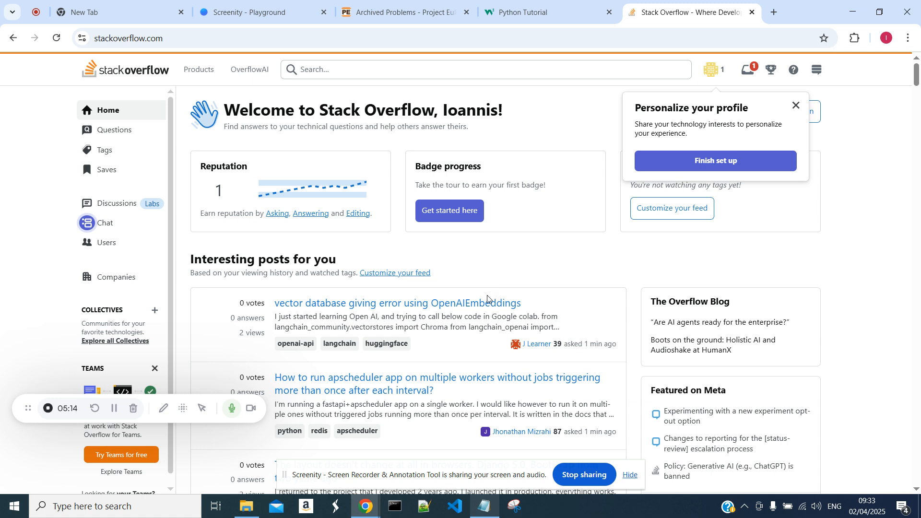
{"action": "mouse_move", "coordinate": [476, 278]}
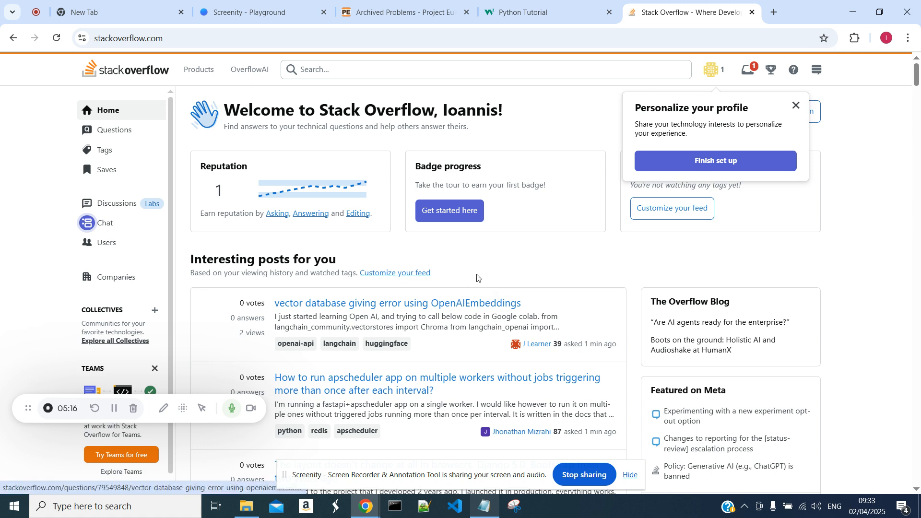
{"action": "mouse_move", "coordinate": [476, 305]}
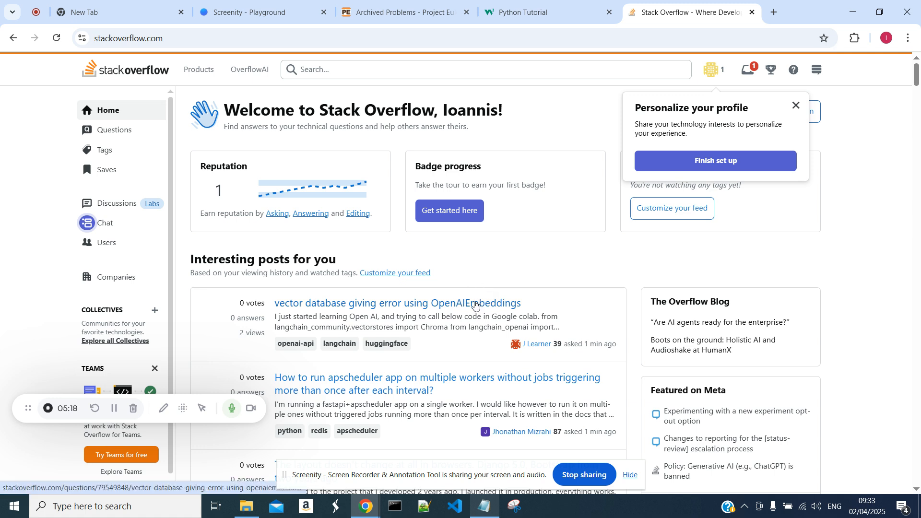
{"action": "mouse_move", "coordinate": [462, 293]}
{"action": "type", "text": "p"}
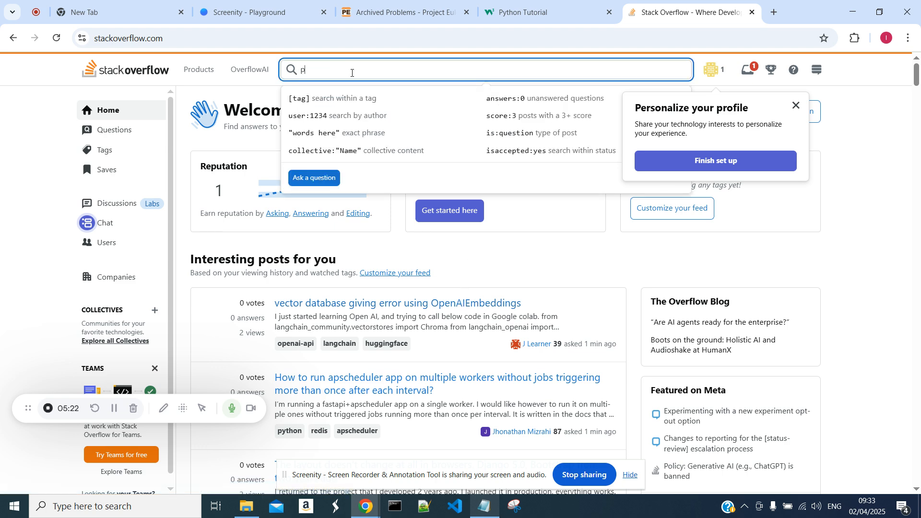
Search Stack Overflow for python questions, then bring the Notepad list back to the front
{"action": "type", "text": "ython"}
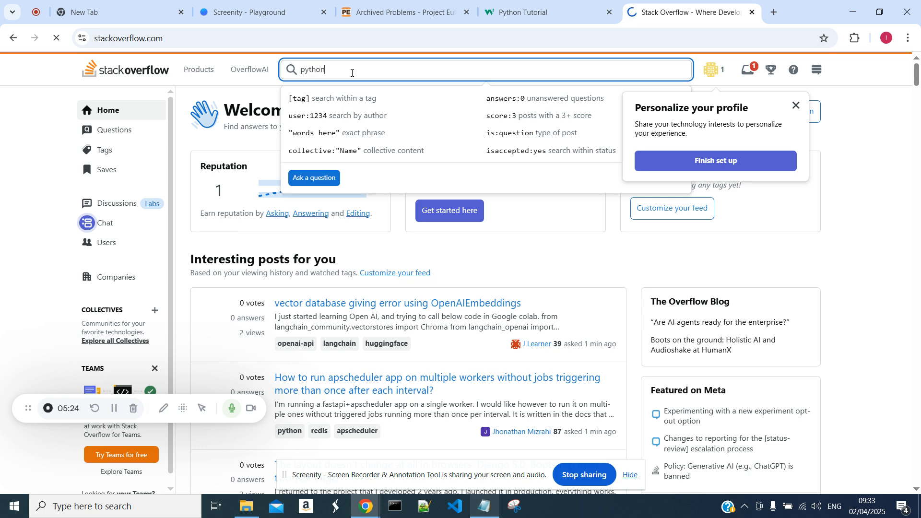
{"action": "key", "text": "Return"}
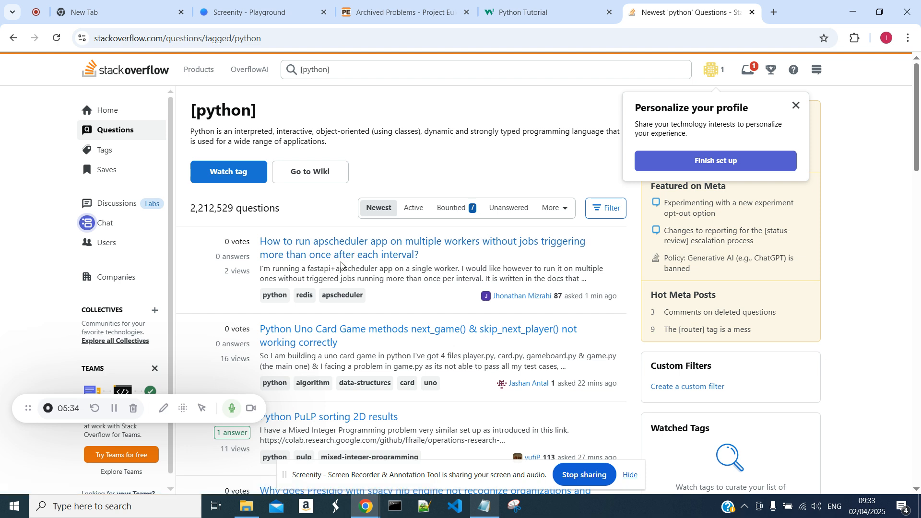
{"action": "mouse_move", "coordinate": [343, 261]}
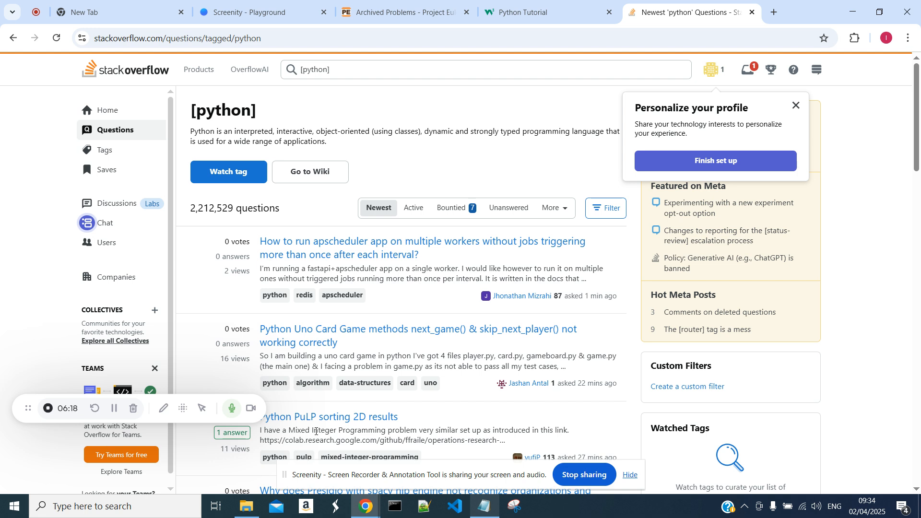
{"action": "mouse_move", "coordinate": [483, 506]}
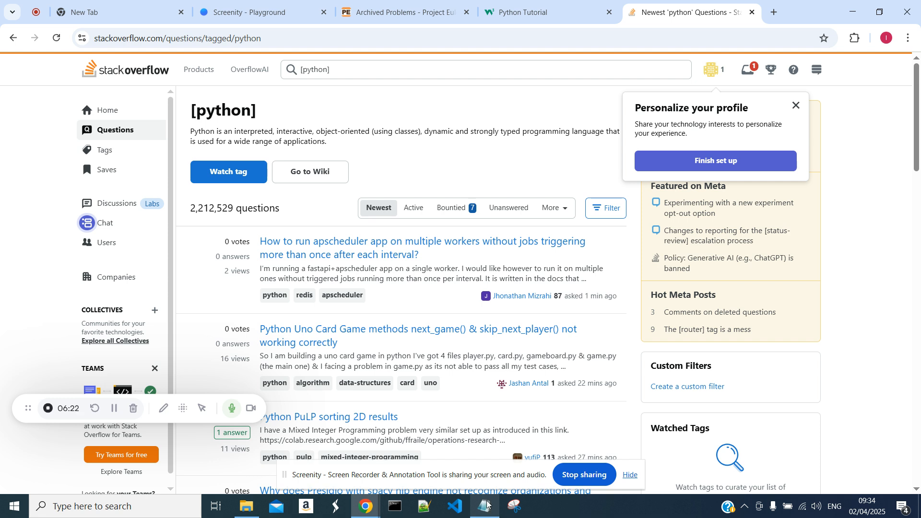
{"action": "mouse_move", "coordinate": [485, 506]}
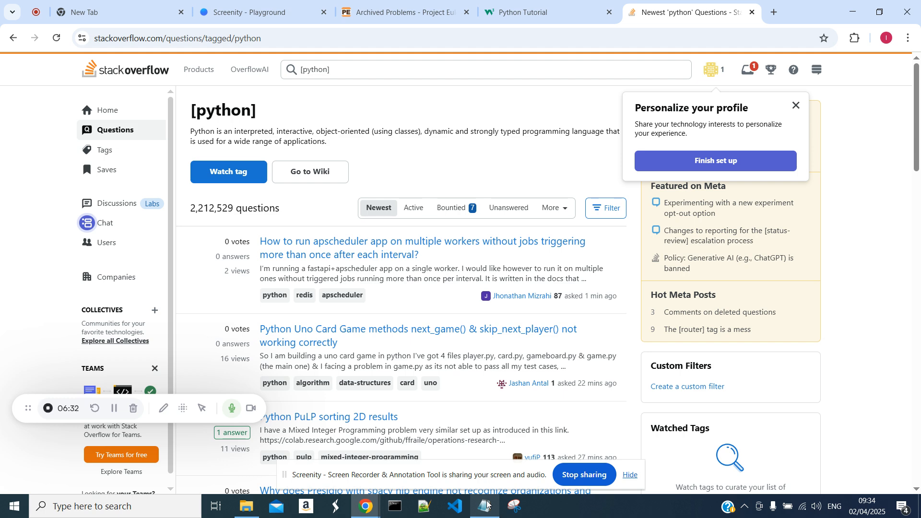
{"action": "left_click", "coordinate": [484, 505]}
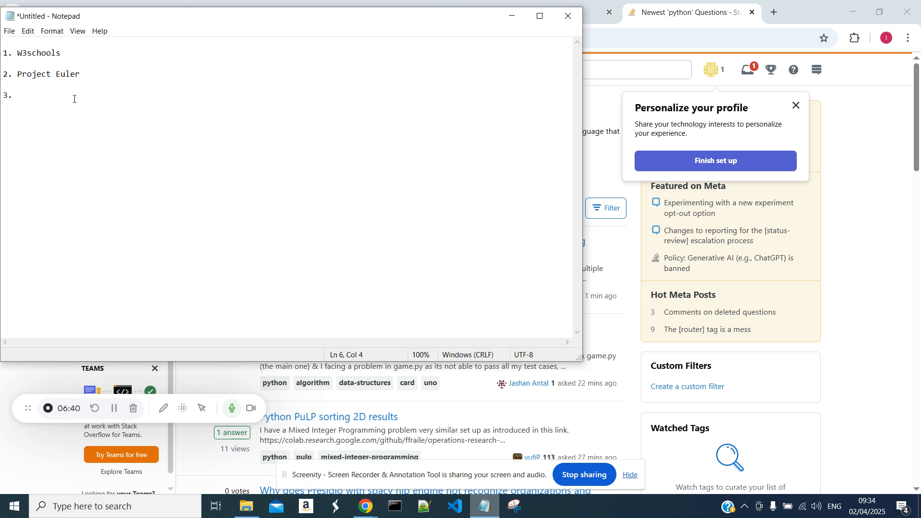
Enter 'Stackoverflow' as step 3 and start the 'Major Steps' heading at the top
{"action": "type", "text": "Stac"}
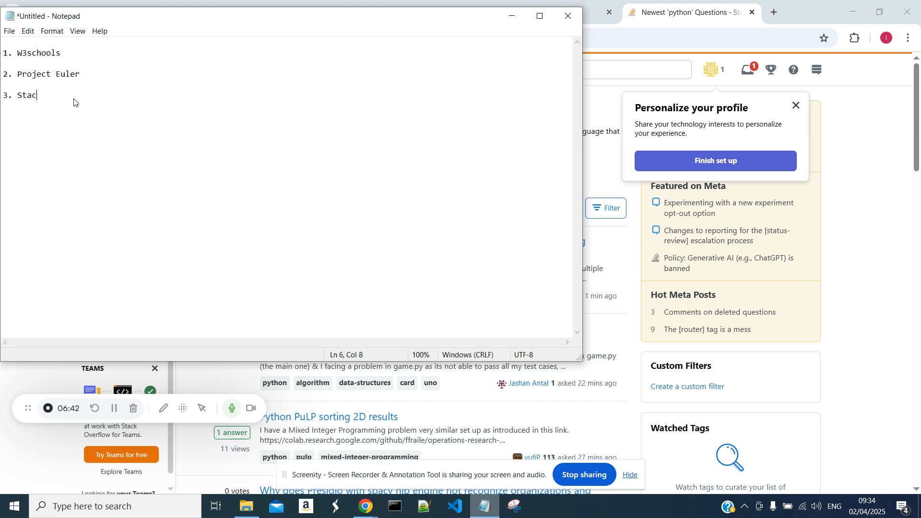
{"action": "type", "text": "koverf"}
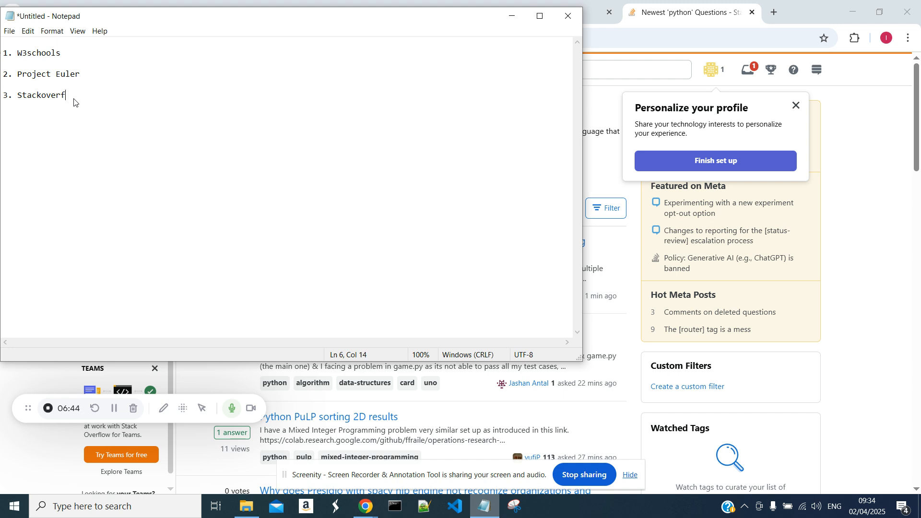
{"action": "type", "text": "low"}
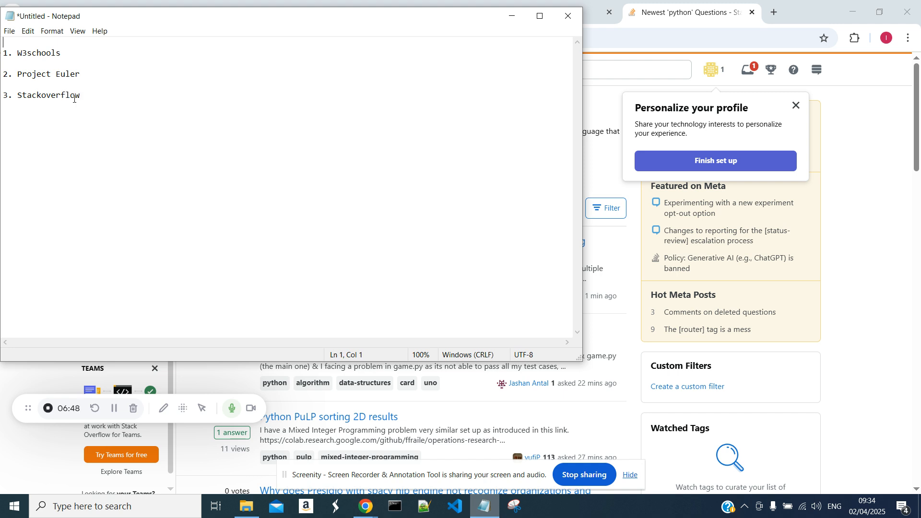
{"action": "type", "text": "Mahor Steps"}
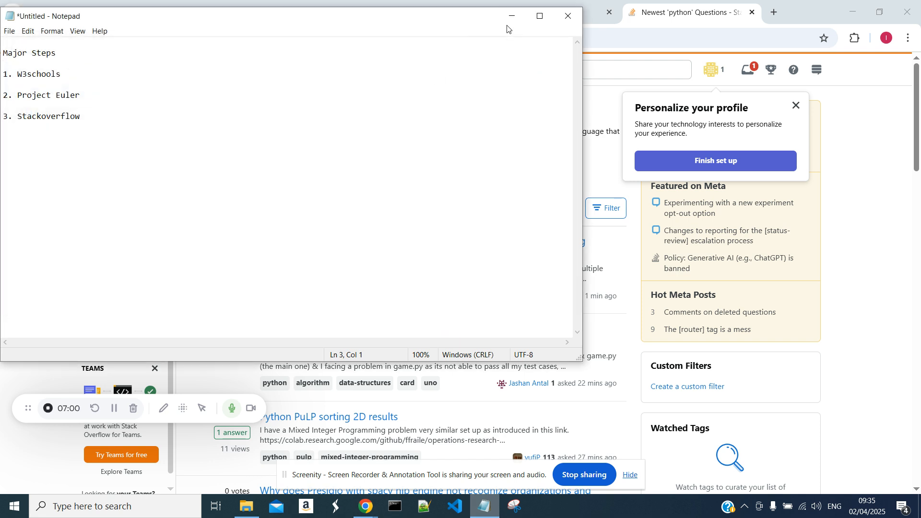
{"action": "mouse_move", "coordinate": [490, 43]}
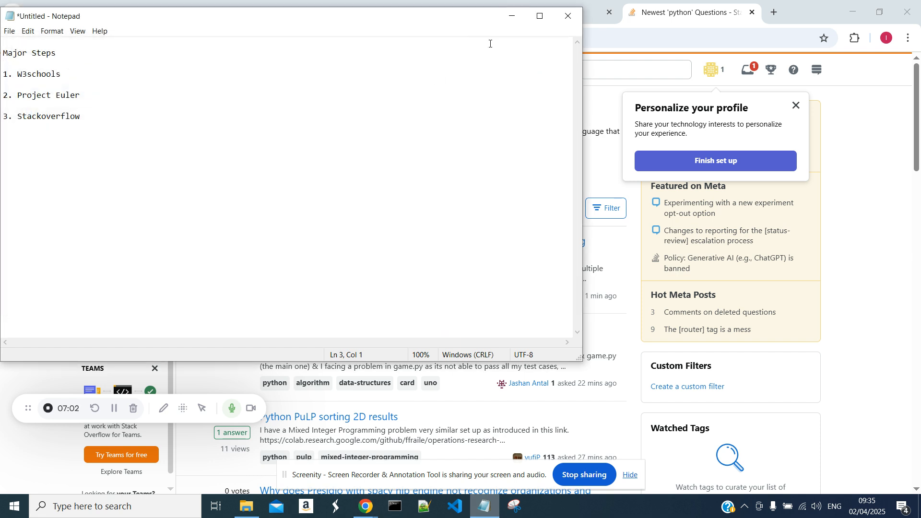
{"action": "mouse_move", "coordinate": [510, 16]}
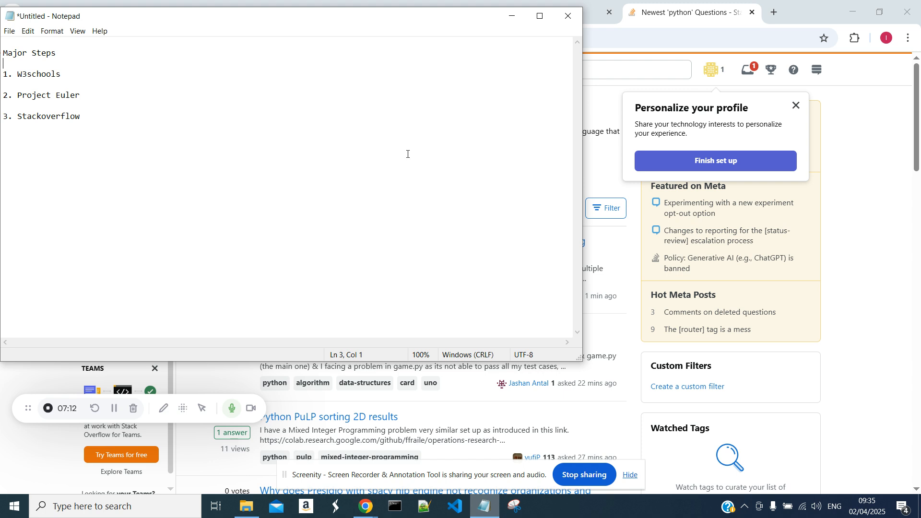
{"action": "mouse_move", "coordinate": [400, 161]}
{"action": "type", "text": "4."}
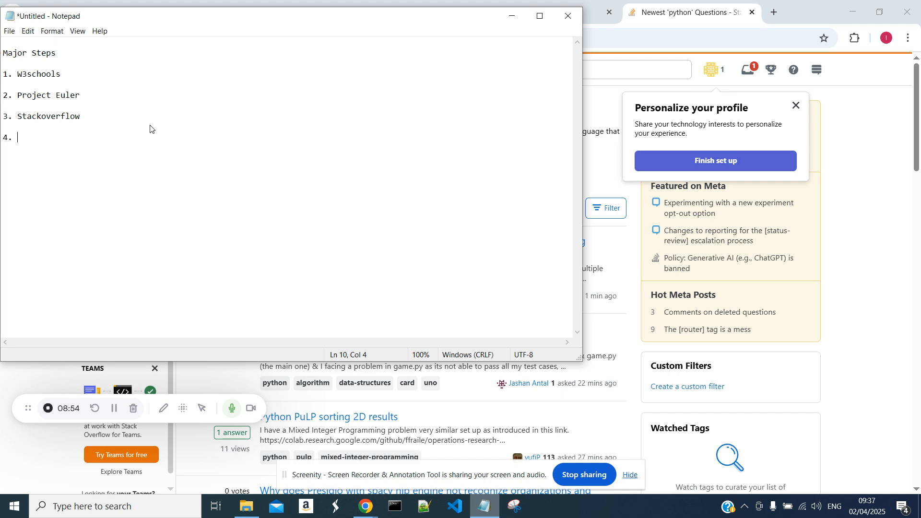
Enter 'Upwork' as step 4 and start a new '5.' line below it
{"action": "type", "text": "Upwor"}
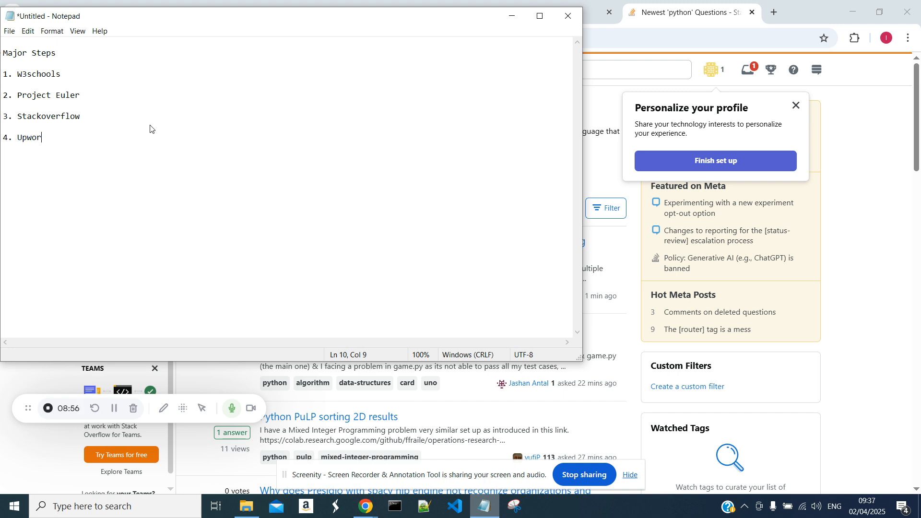
{"action": "type", "text": "k"}
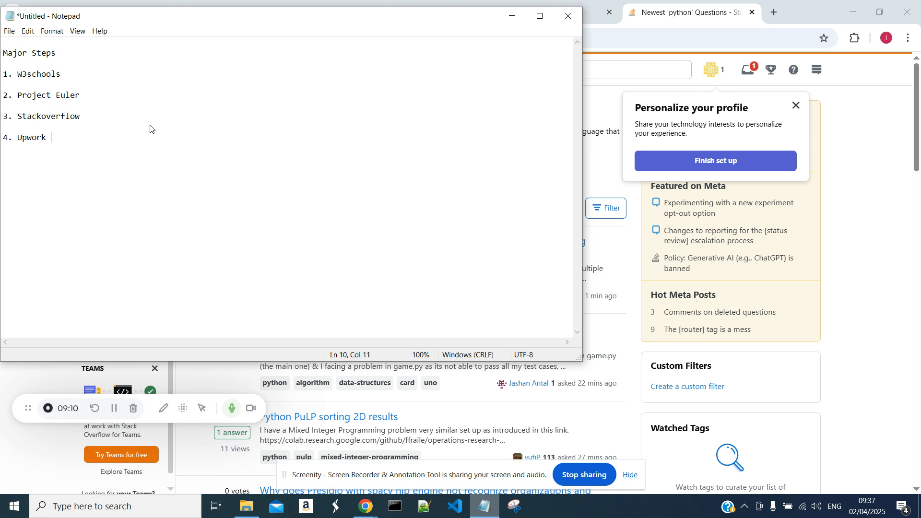
{"action": "key", "text": "Enter"}
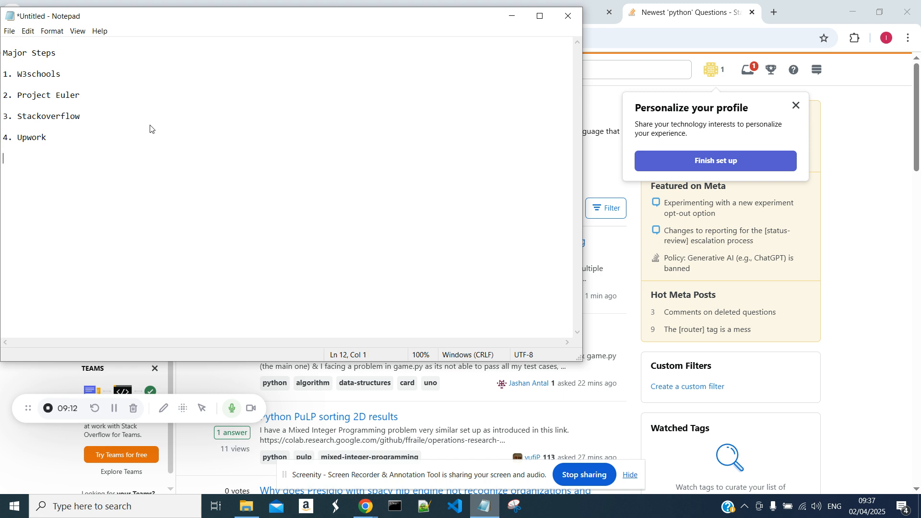
{"action": "type", "text": "5."}
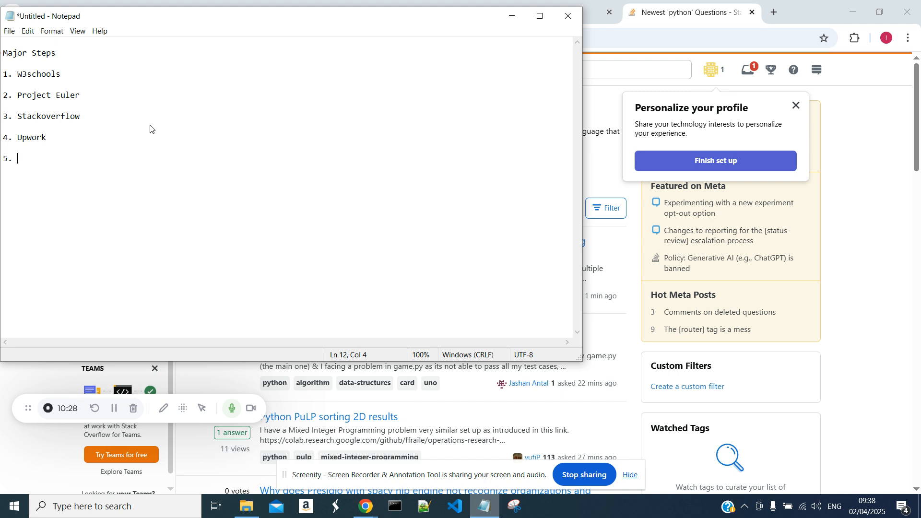
Enter step 5 'Working on full time big projects (as Python Developer)' and start a '6.' line
{"action": "type", "text": "Working o"}
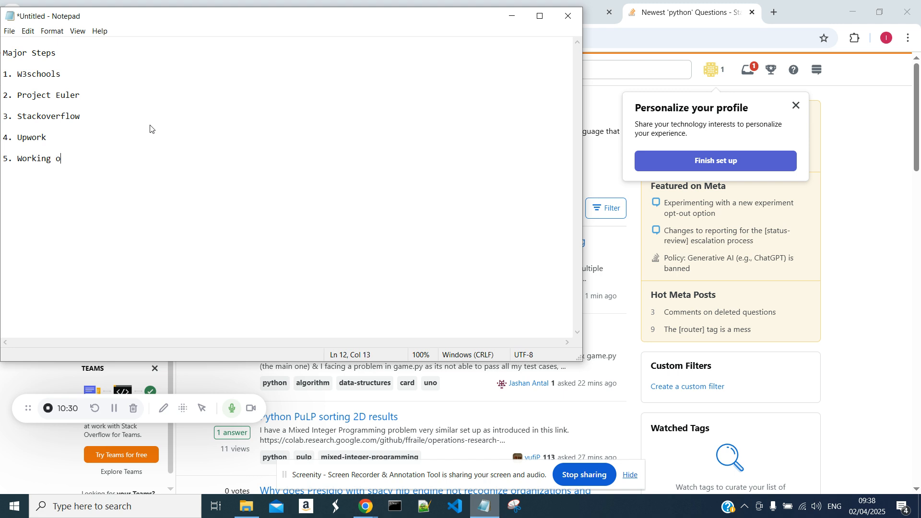
{"action": "type", "text": "n full time"}
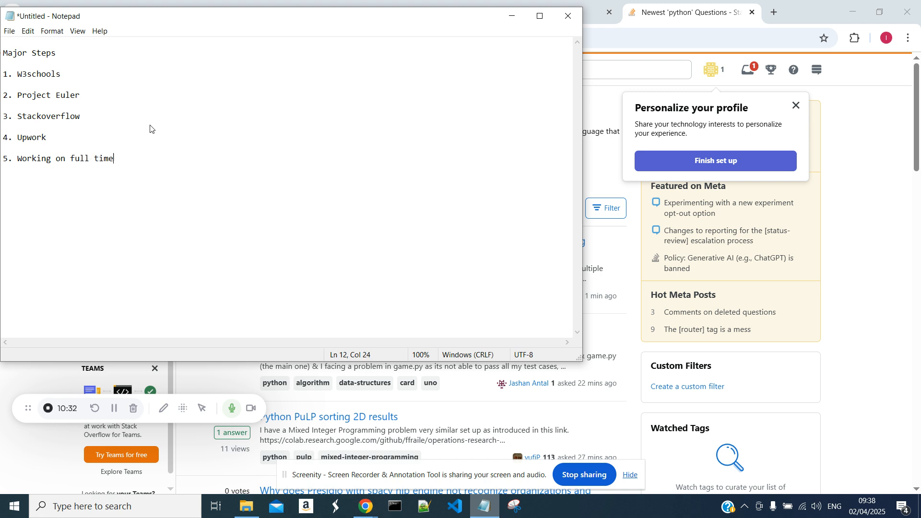
{"action": "type", "text": "big pro"}
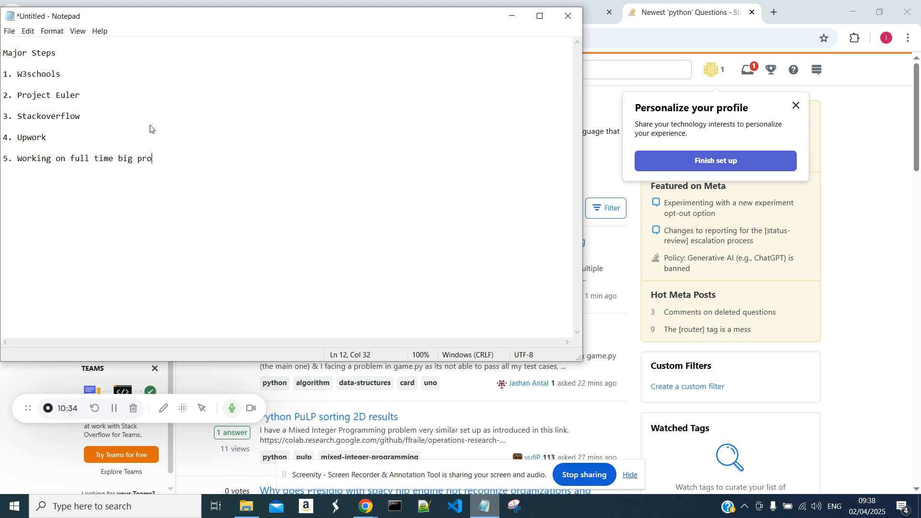
{"action": "type", "text": "jects"}
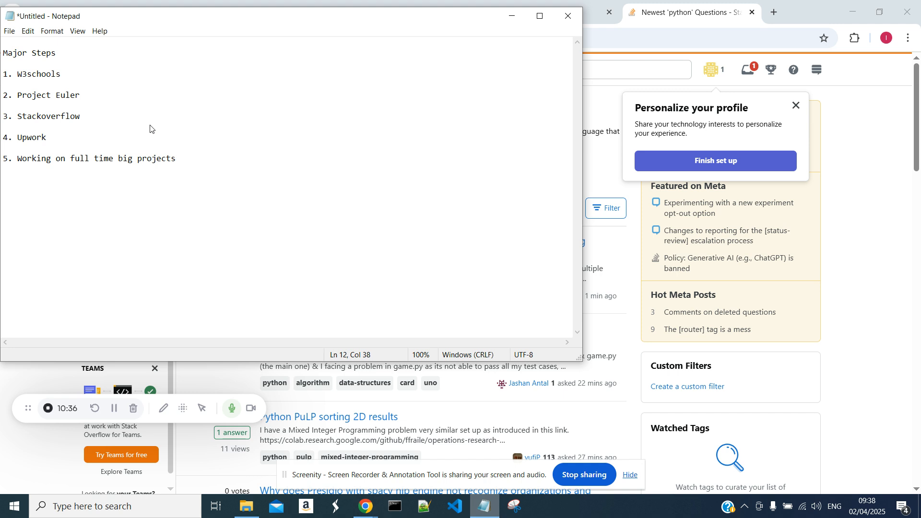
{"action": "type", "text": "(as"}
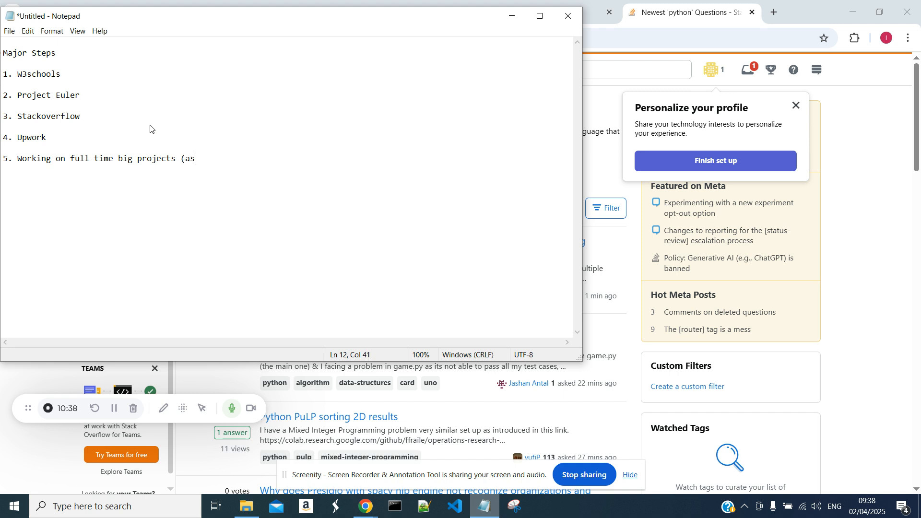
{"action": "type", "text": "Python"}
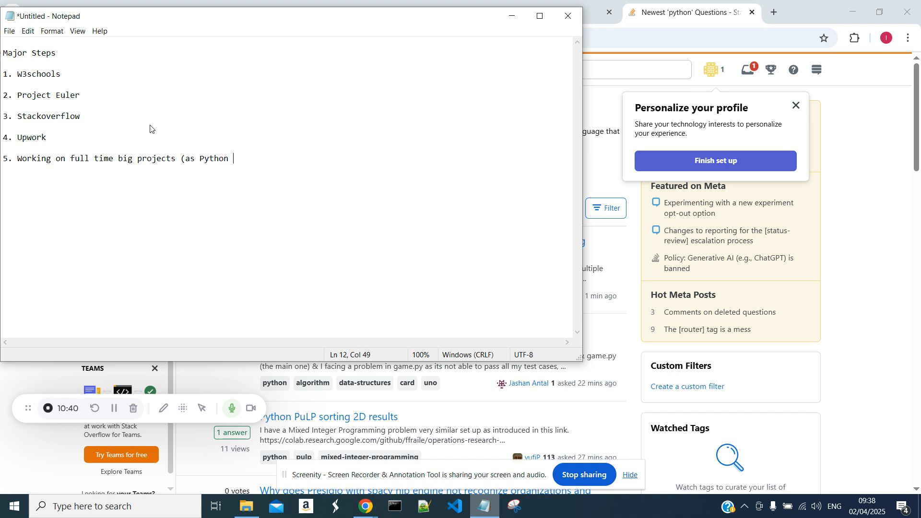
{"action": "type", "text": "Deve"}
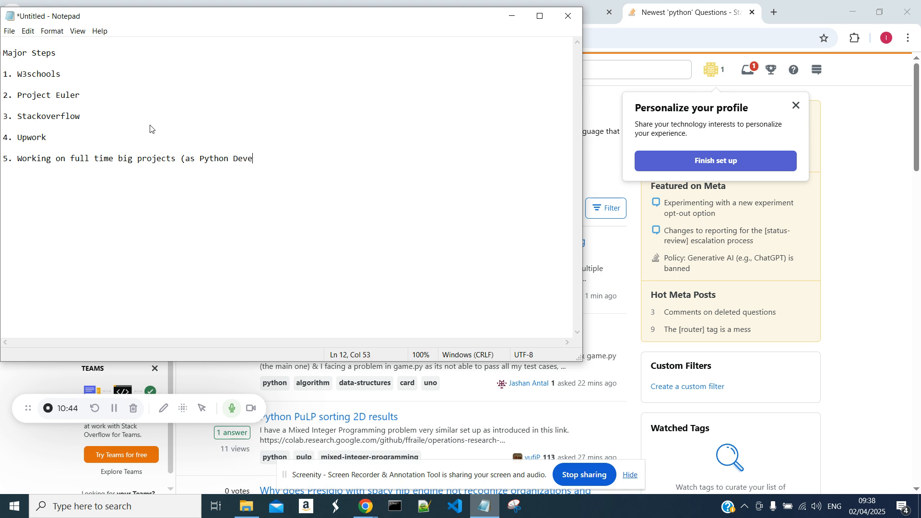
{"action": "type", "text": "loip"}
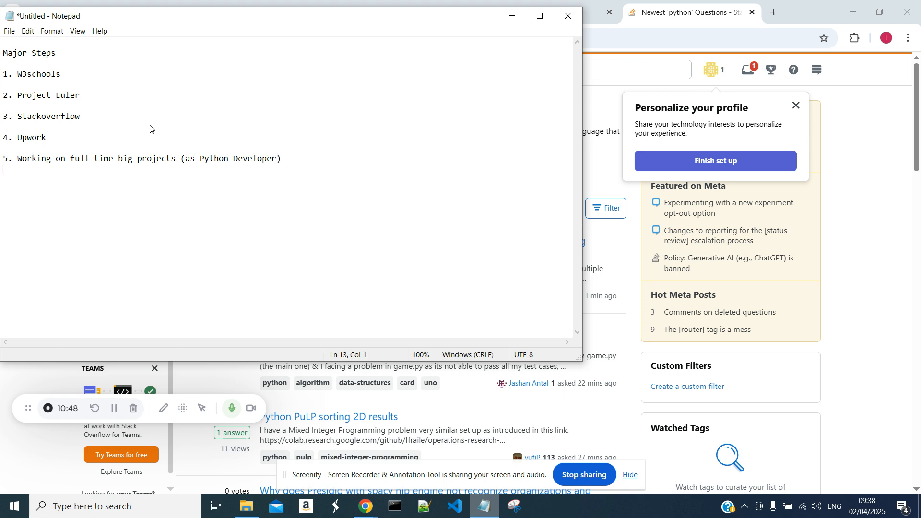
{"action": "type", "text": "6."}
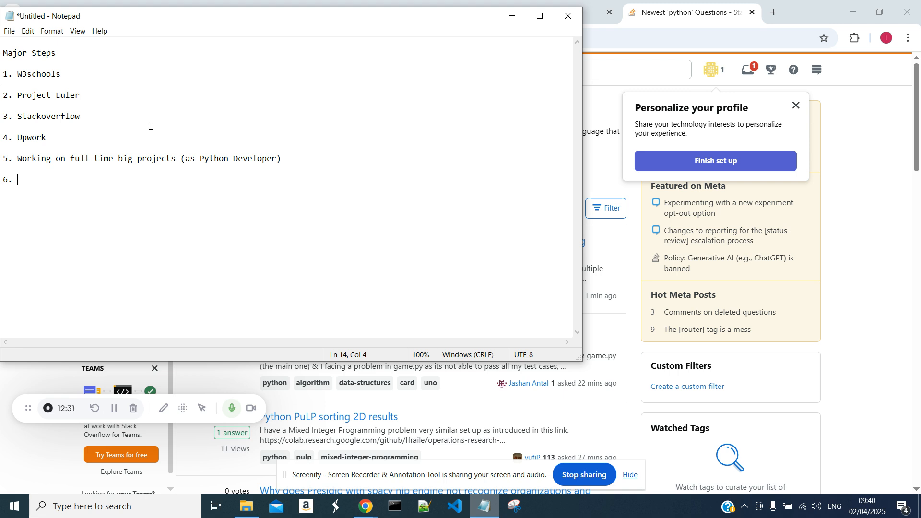
Enter 'Youtuber' as step 6 of the list
{"action": "type", "text": "Youtub"}
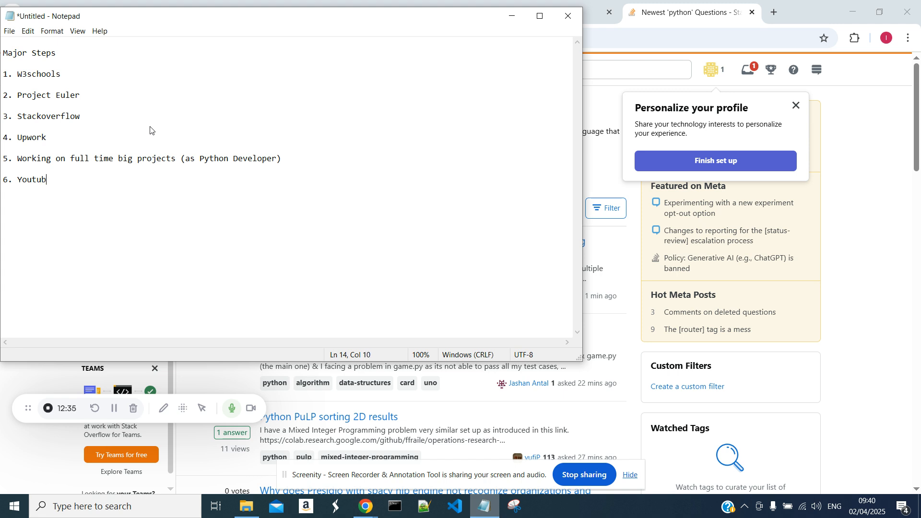
{"action": "type", "text": "er"}
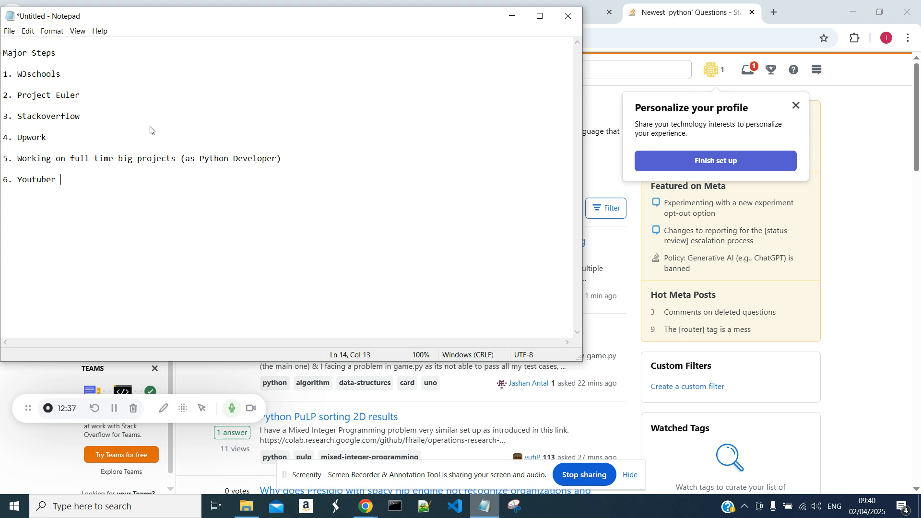